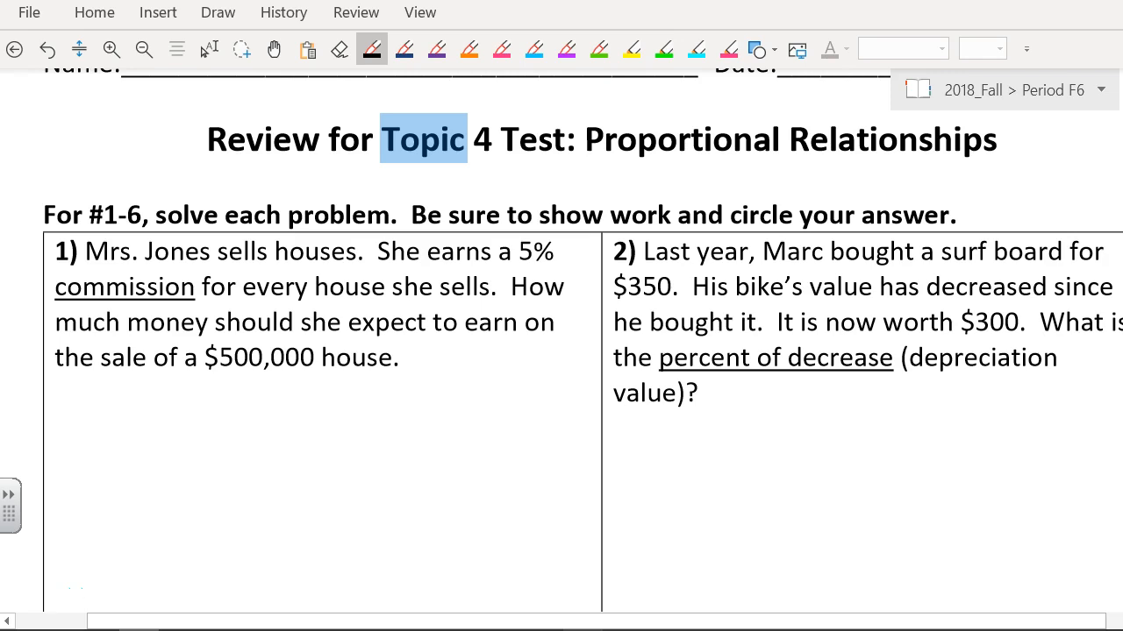
Step: Highlight problem 1's 5% commission rate and $500,000 house price in yellow
left_click(274, 49)
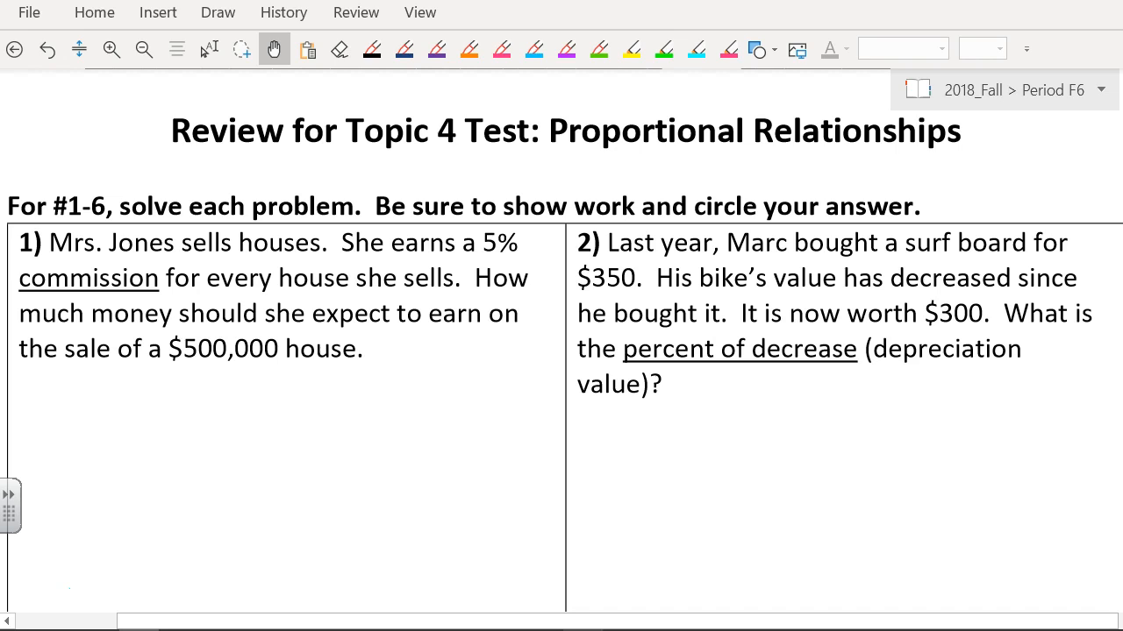
scroll("down", 3)
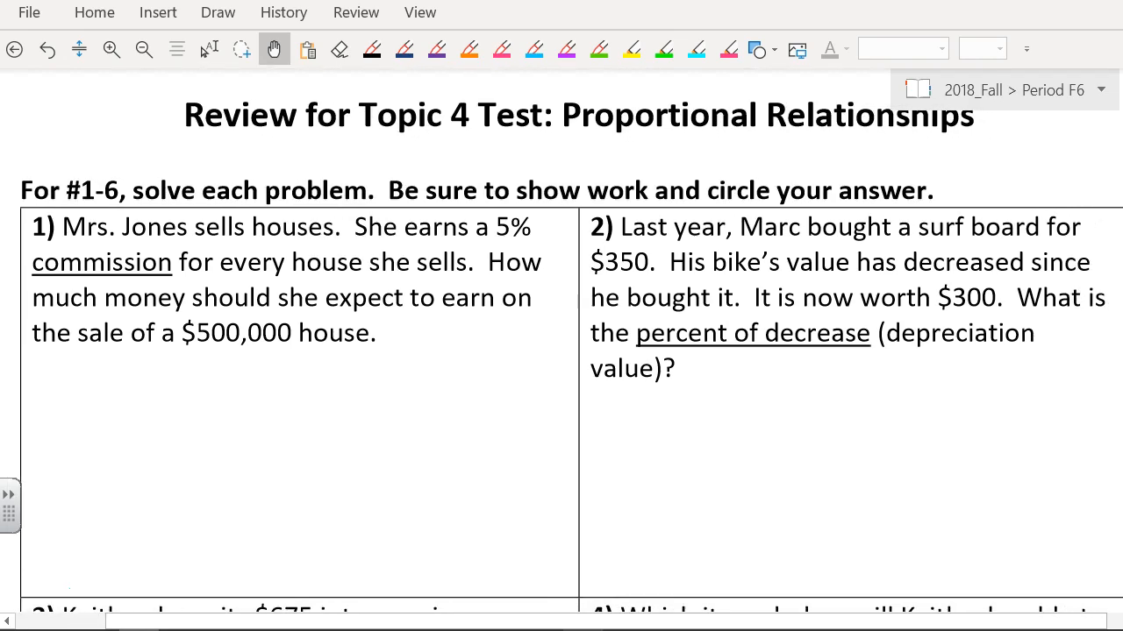
scroll("down", 3)
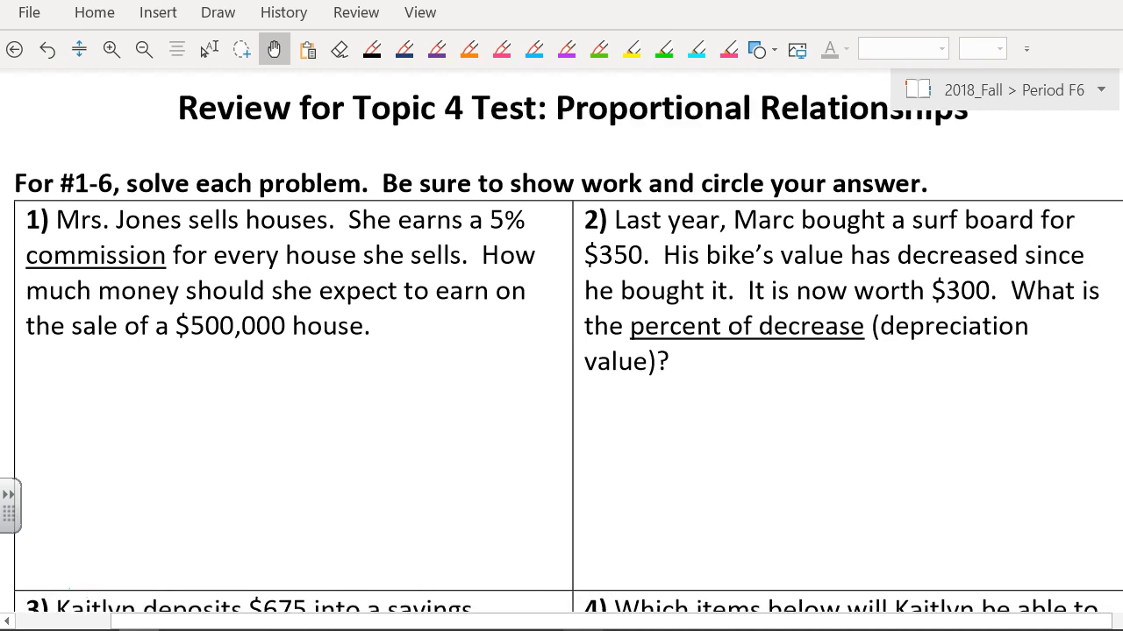
left_click(632, 48)
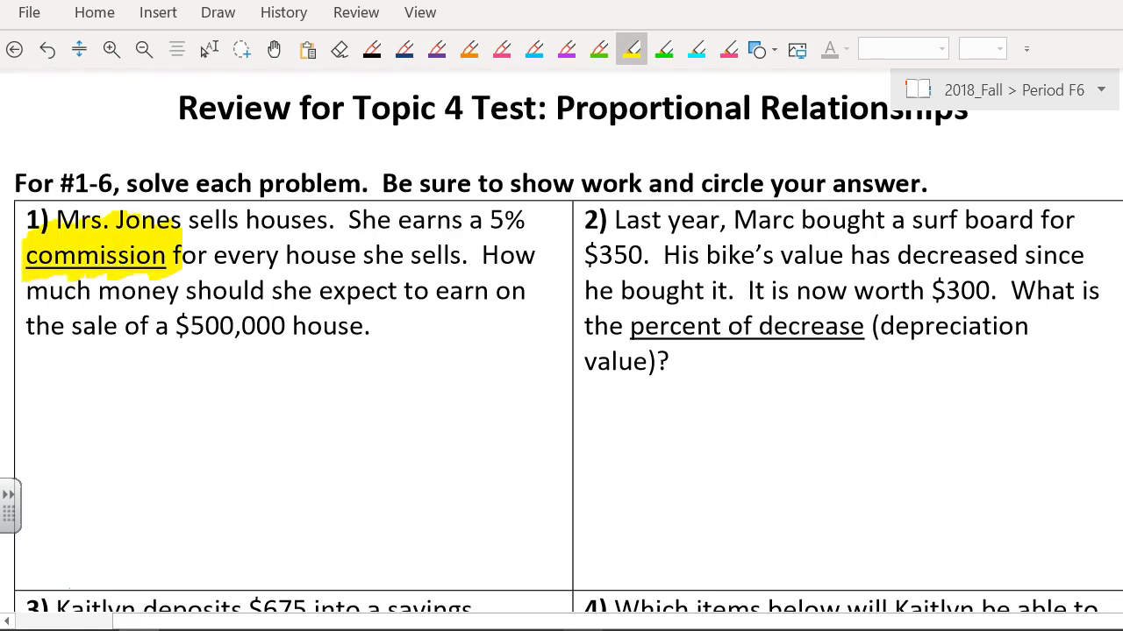
left_click_drag(480, 219, 526, 219)
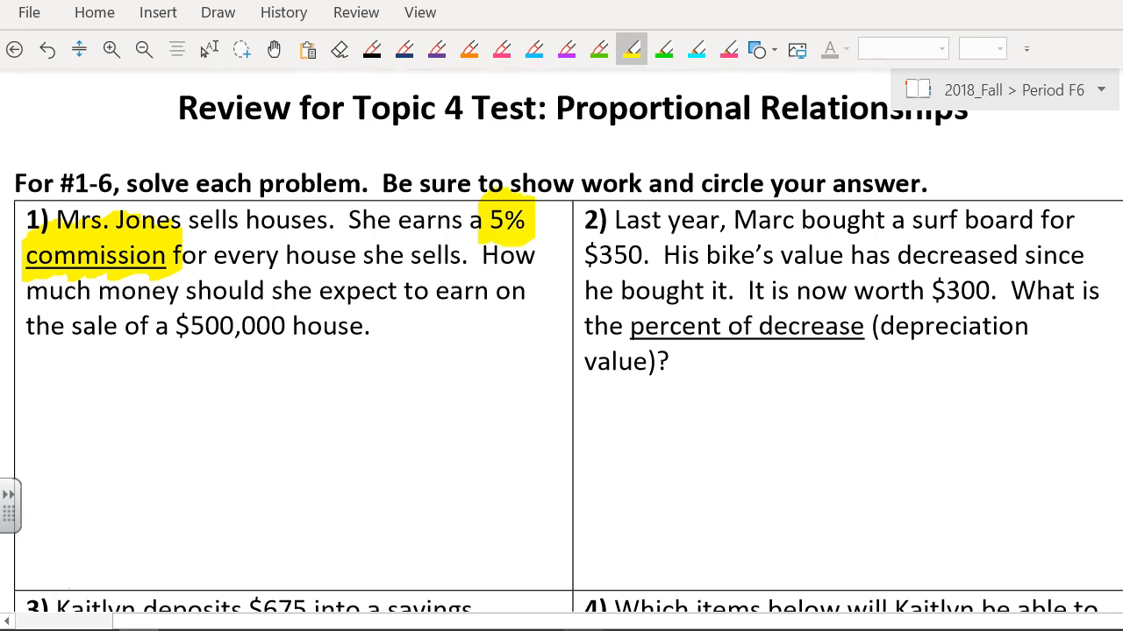
left_click_drag(158, 326, 287, 325)
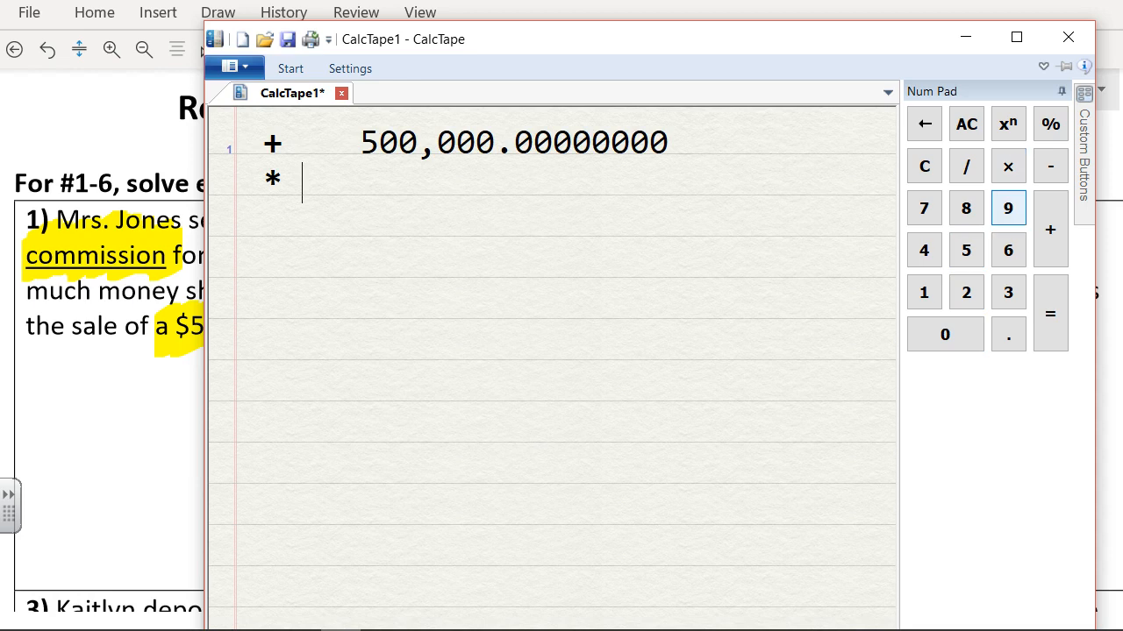
Step: Enter 500000 × 0.05 on the CalcTape Num Pad to get 25,000
left_click(1008, 334)
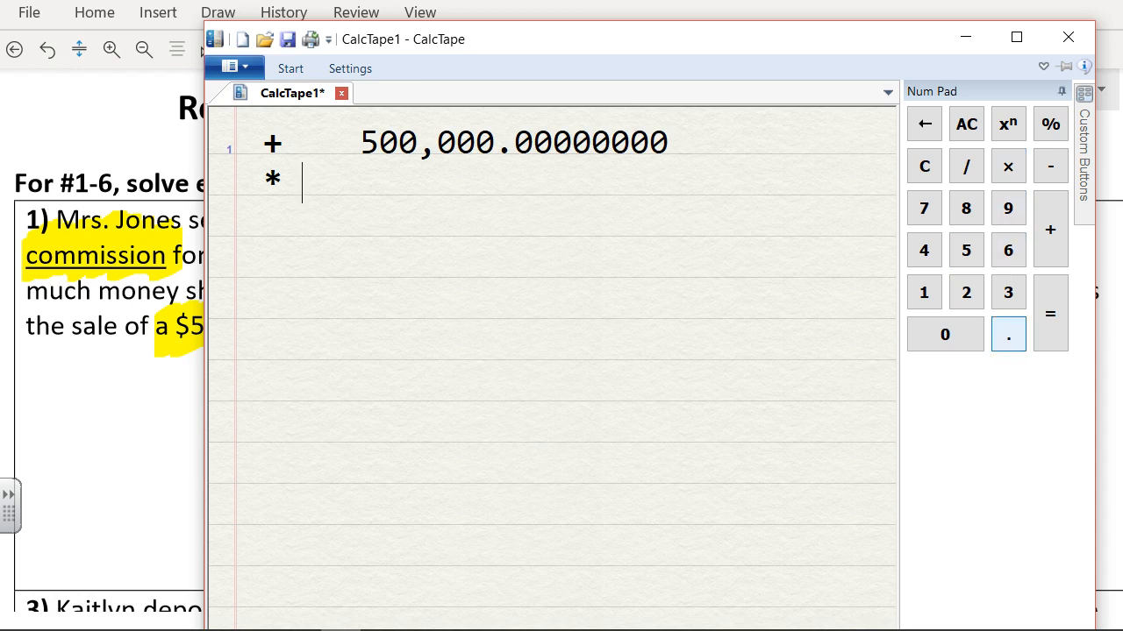
left_click(1007, 334)
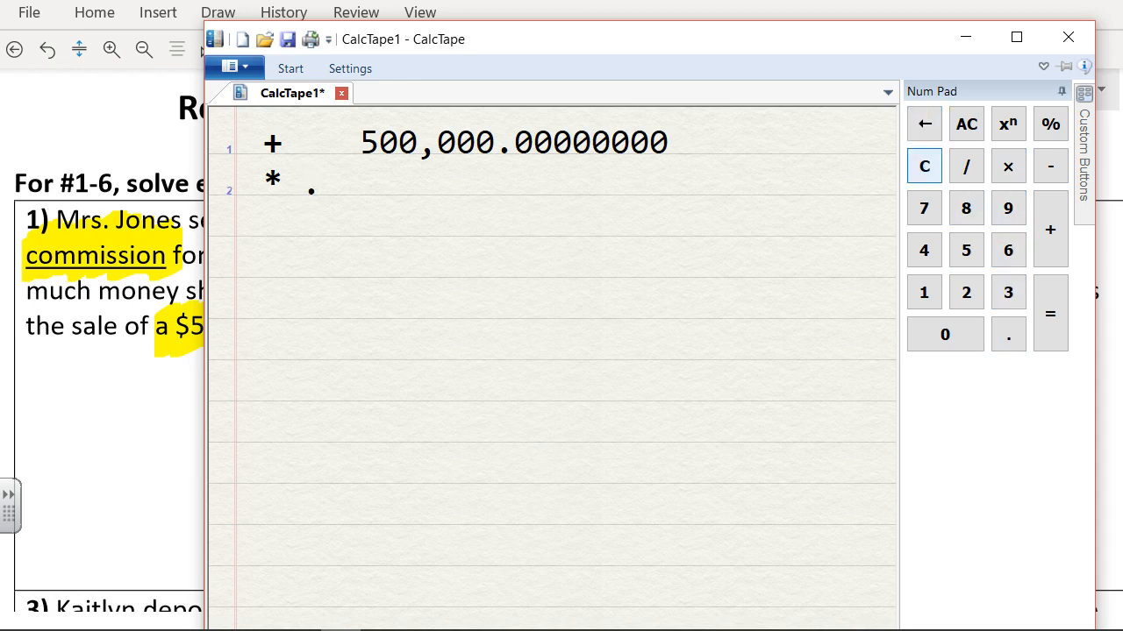
left_click(944, 335)
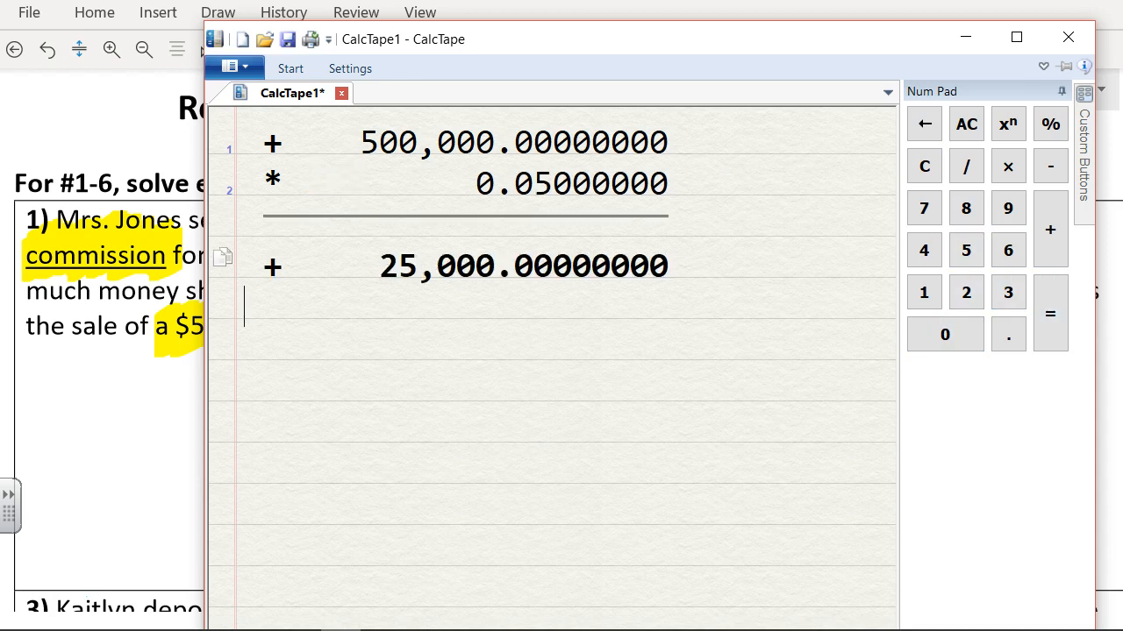
left_click(945, 334)
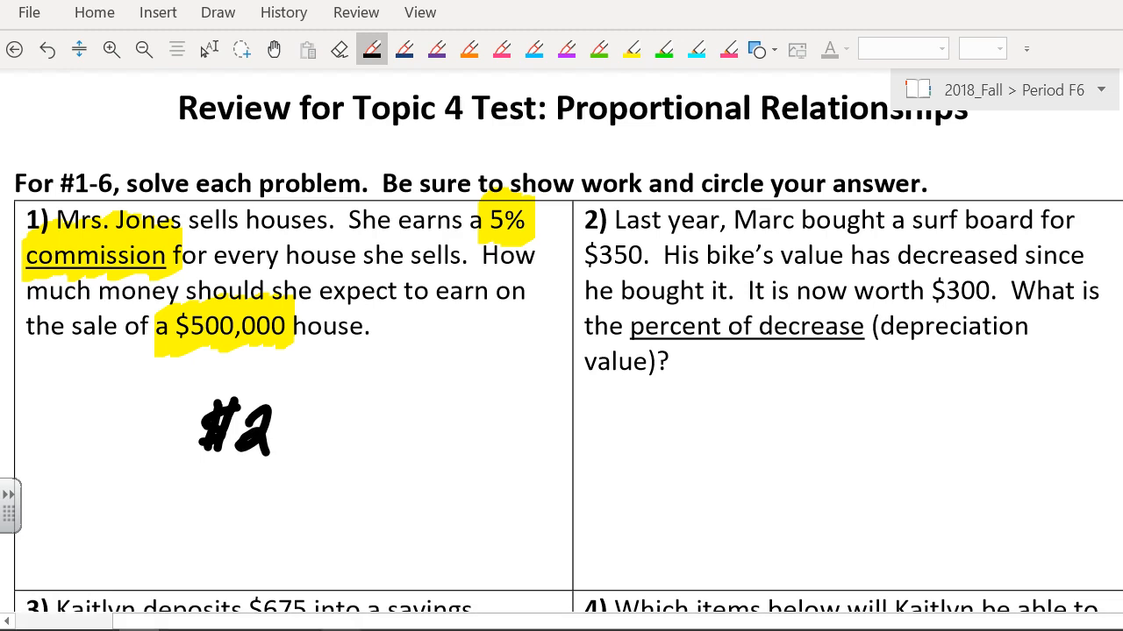
Step: Handwrite $25,000 in black ink beneath problem 1
left_click_drag(263, 403, 272, 447)
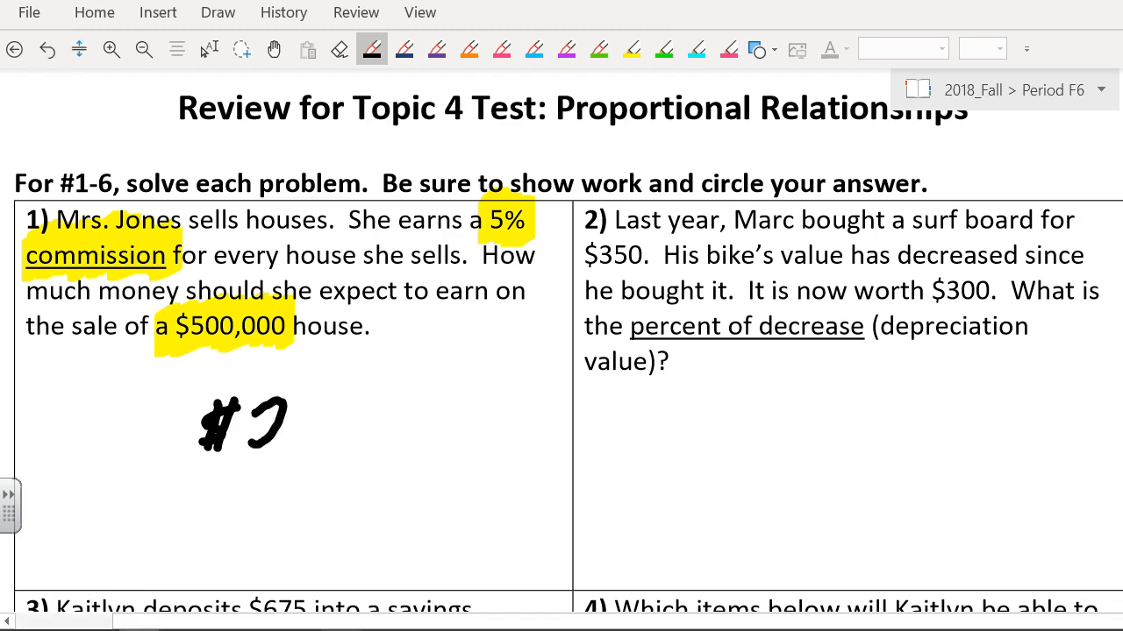
left_click_drag(254, 430, 377, 430)
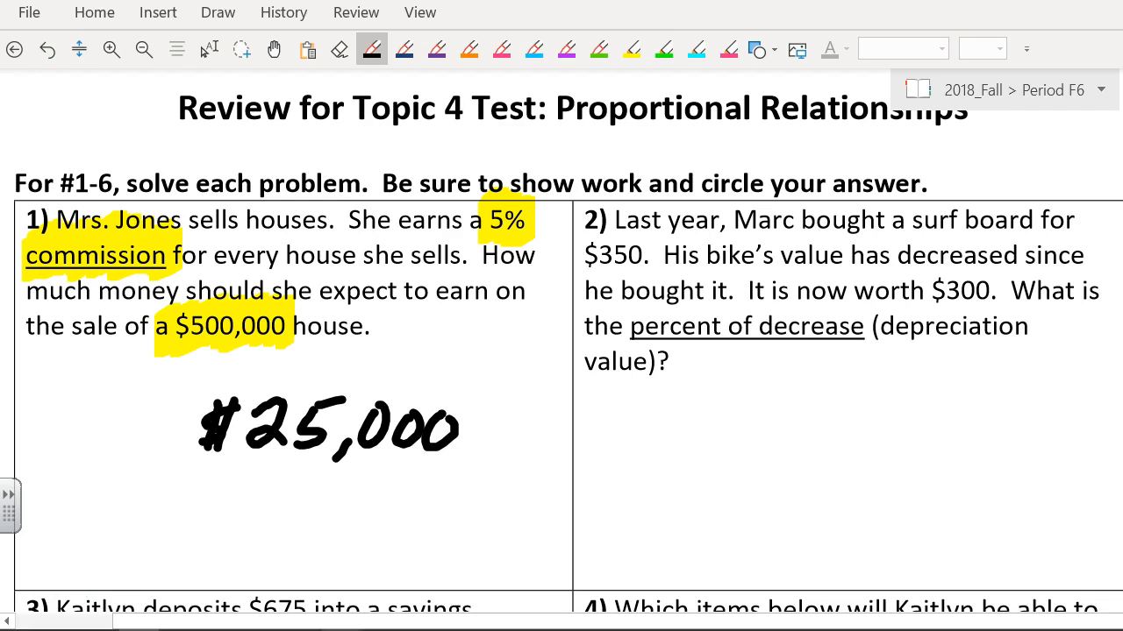
Step: Switch to the light blue highlighter to mark problem 2's key terms
left_click(468, 48)
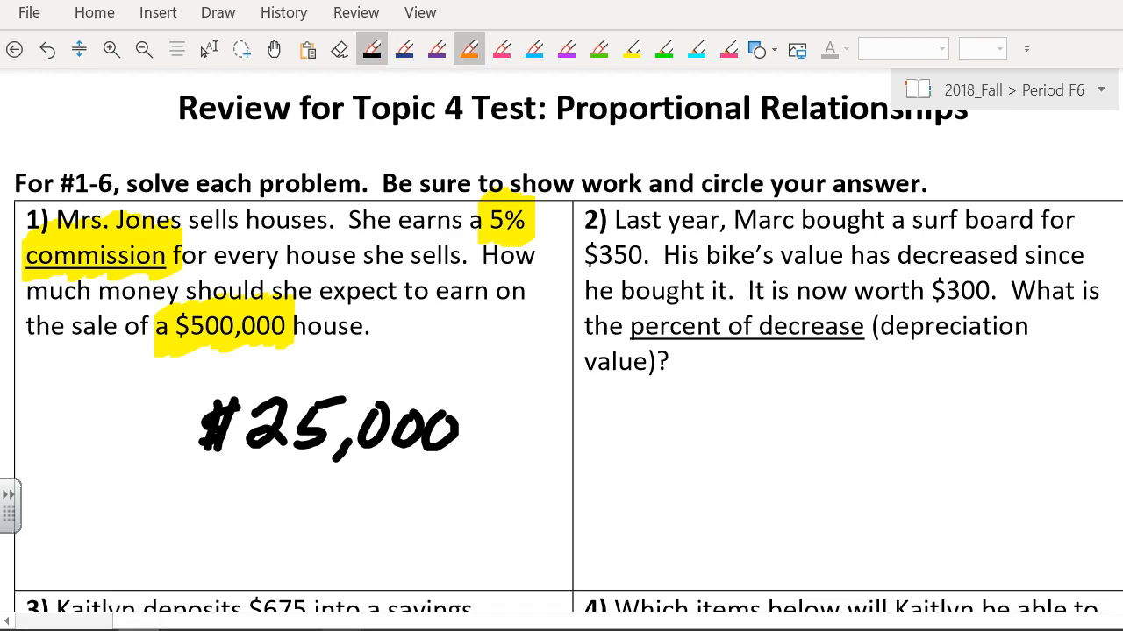
left_click(468, 48)
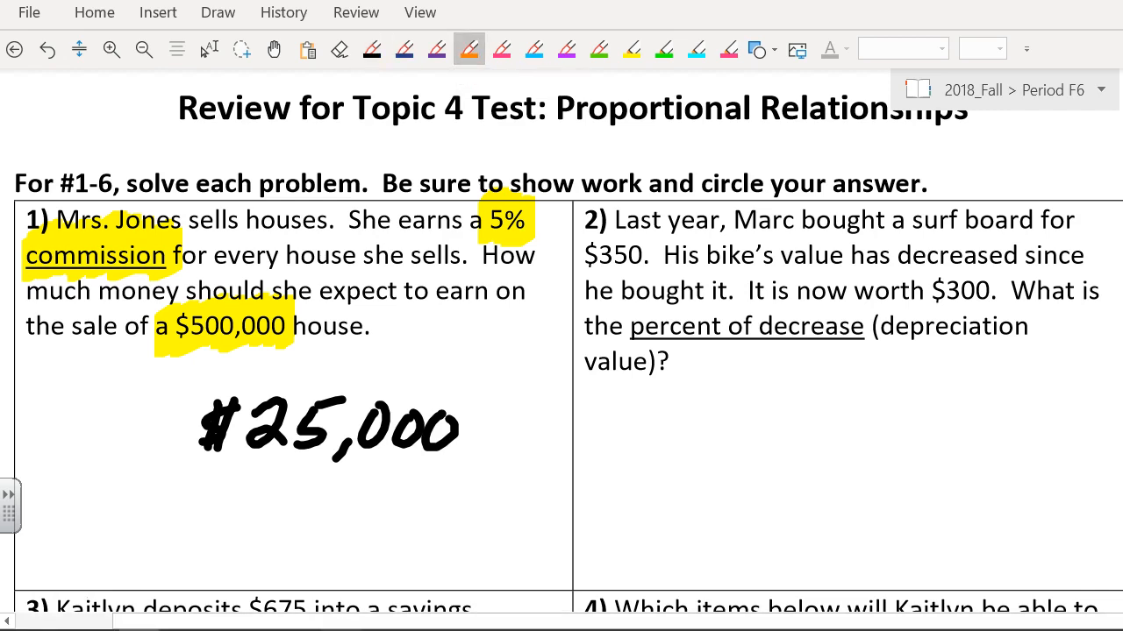
left_click(696, 49)
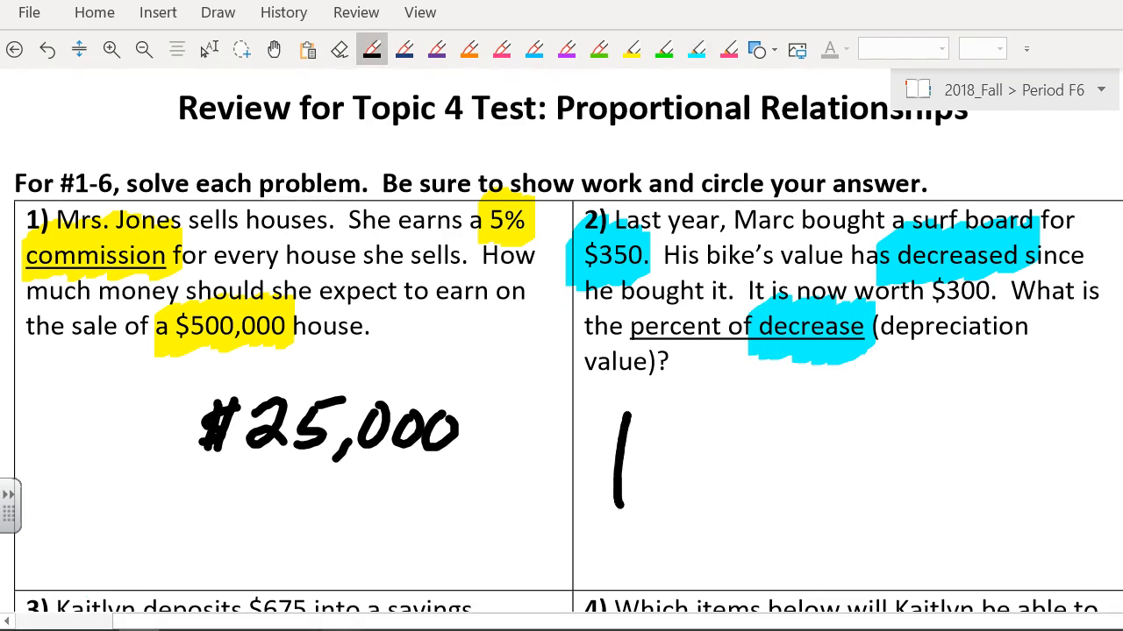
Step: Draw a downward arrow and write 350 − 300 = 50 beside it
left_click_drag(623, 430, 623, 508)
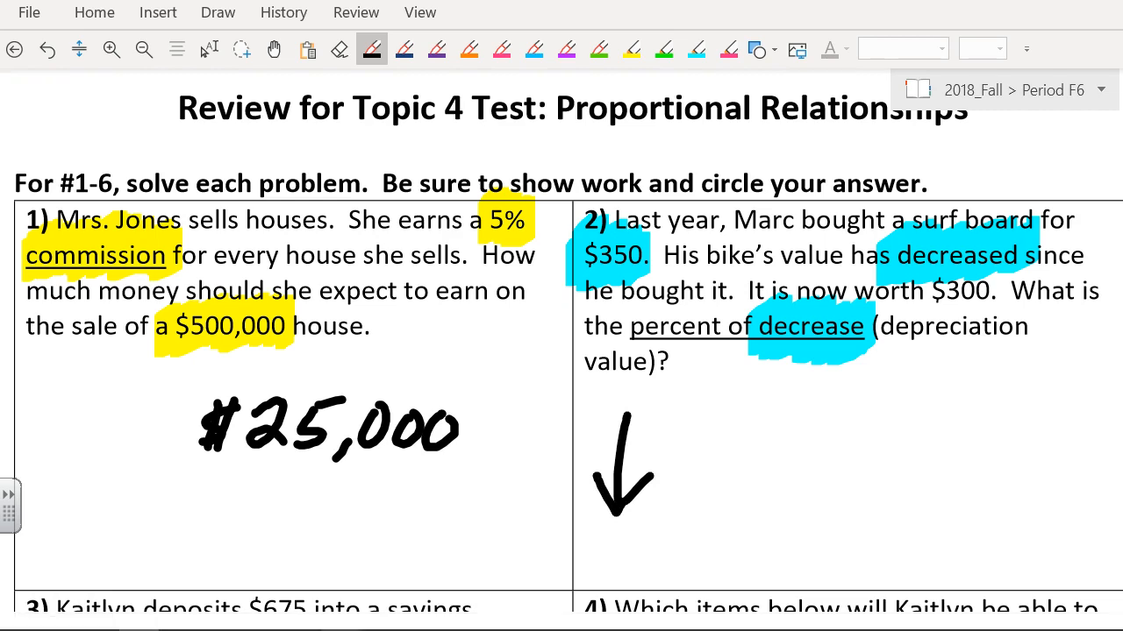
left_click(437, 48)
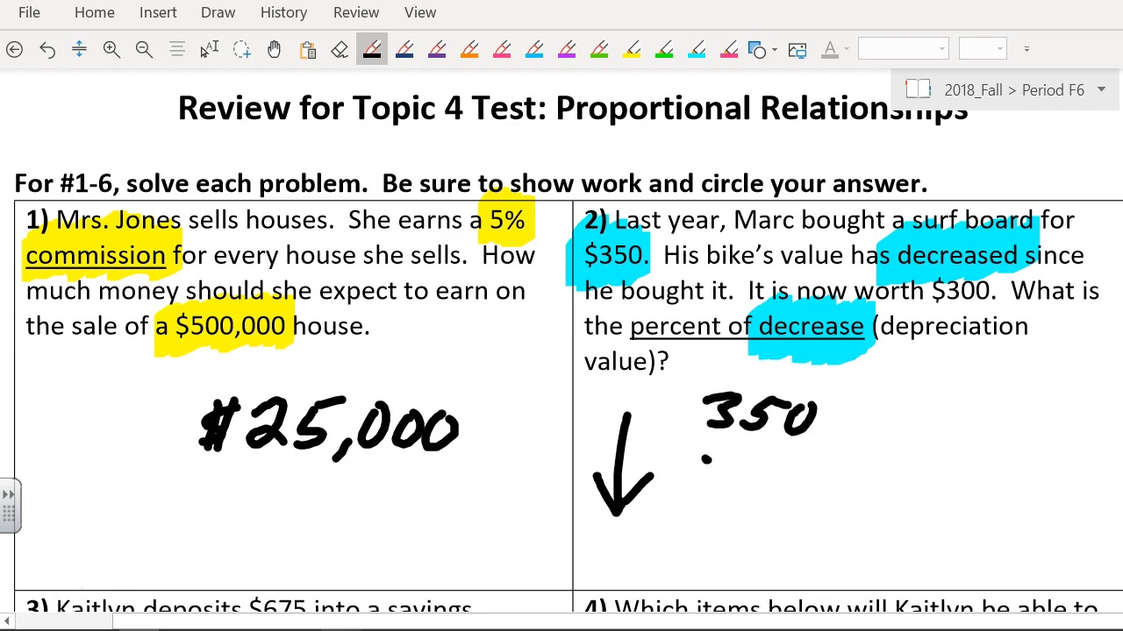
left_click_drag(702, 456, 807, 500)
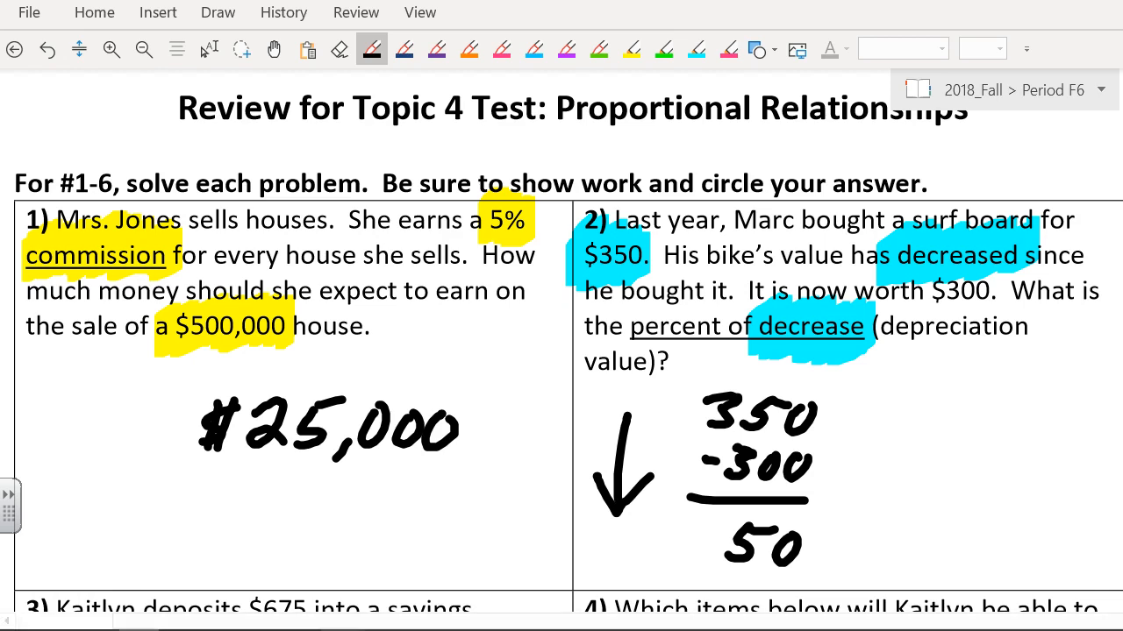
left_click_drag(925, 390, 917, 408)
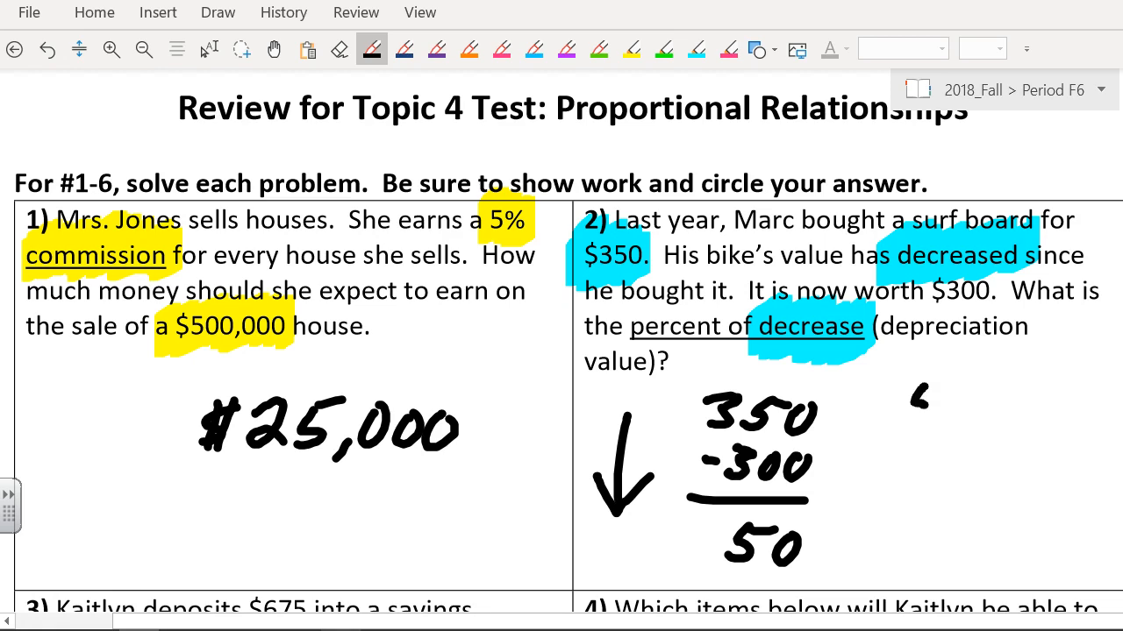
Step: Write 50/350 = .14, circle 14%, and scribble over "bike's" in problem 2
left_click_drag(912, 403, 1004, 439)
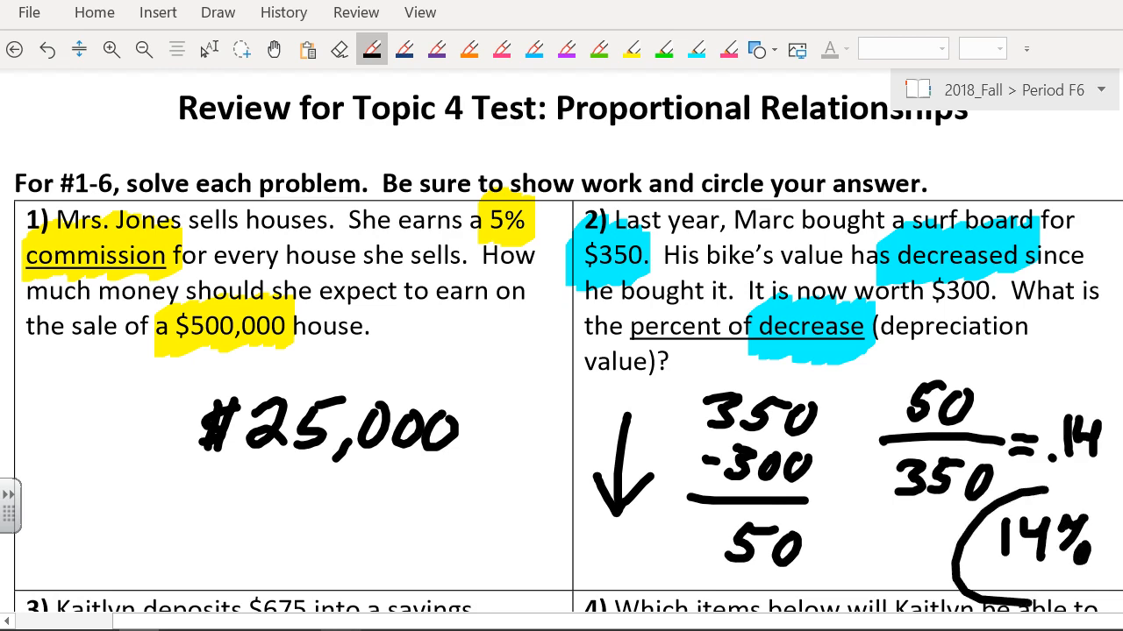
left_click(46, 49)
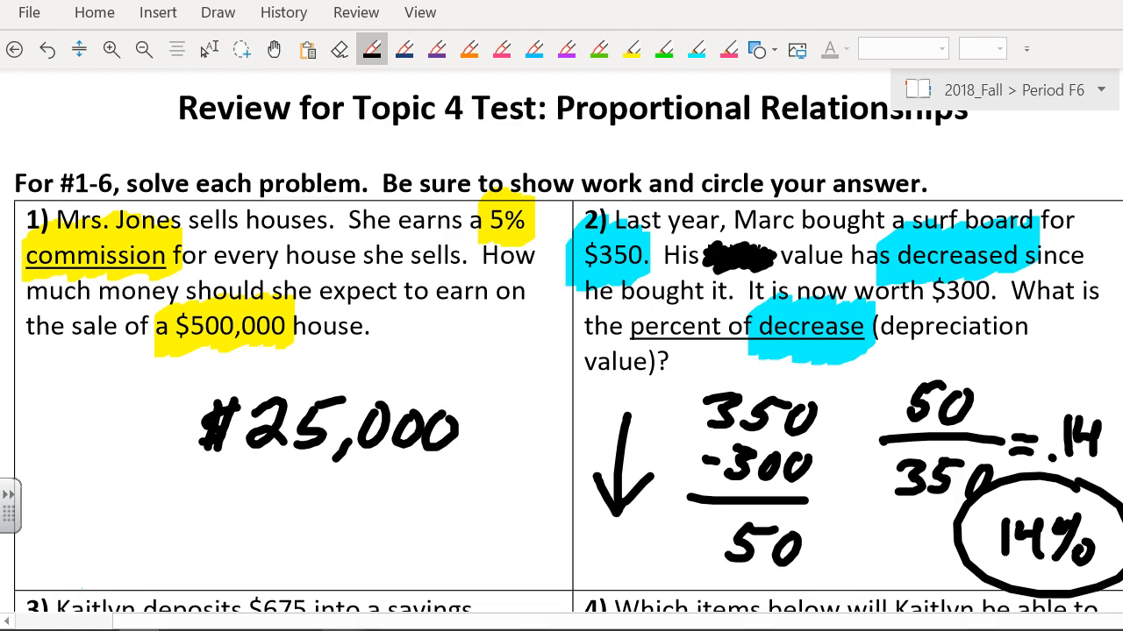
Step: Scroll to problems 3–6 and select the yellow highlighter for $675 and simple interest
scroll("down", 3)
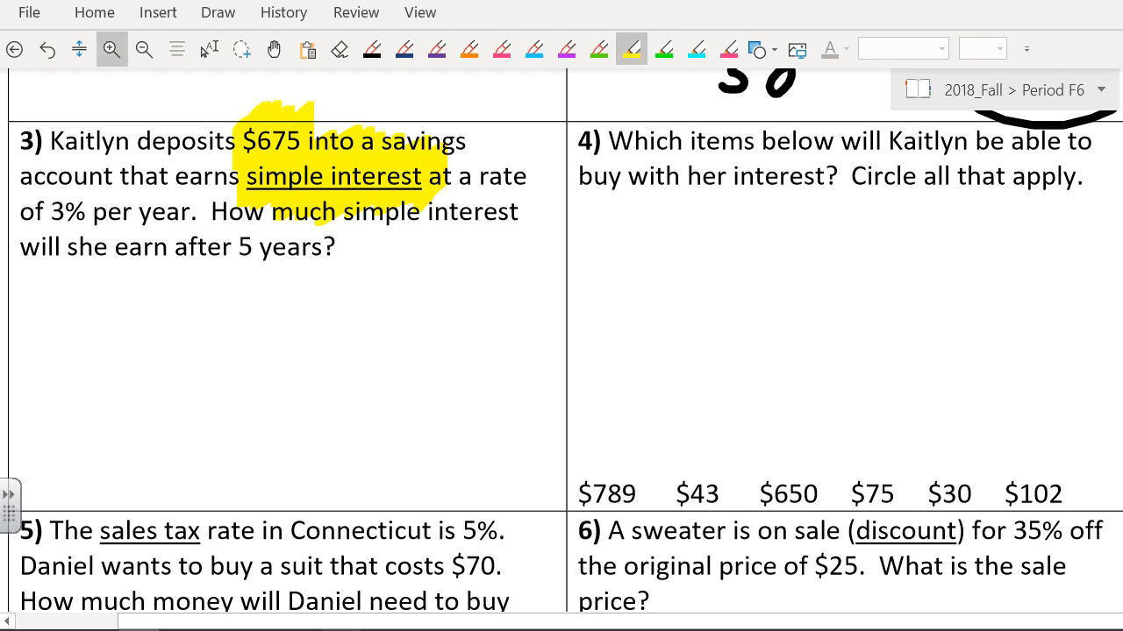
left_click(371, 48)
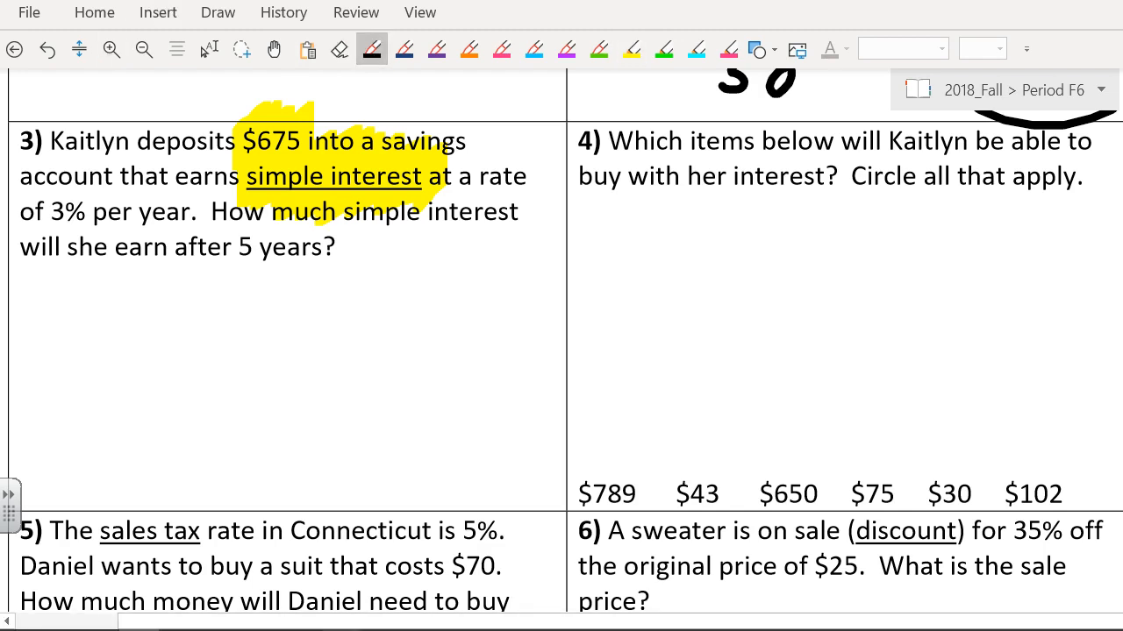
left_click(599, 48)
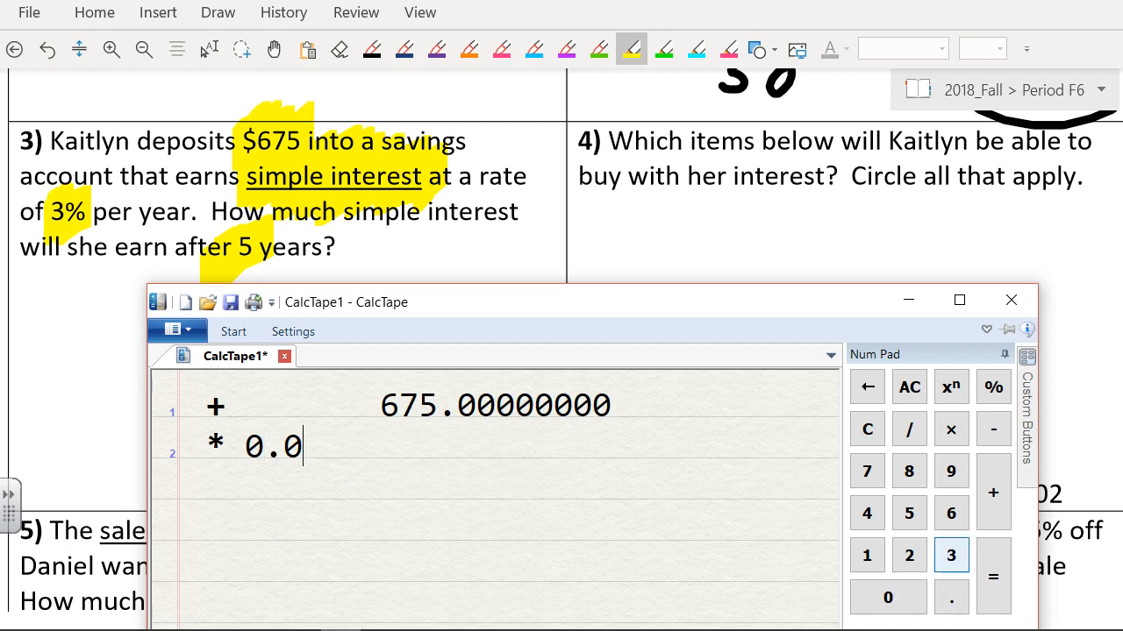
Step: Compute 675 × 0.03 = 20.25 in CalcTape, then start multiplying 20.25 by the years
left_click(950, 556)
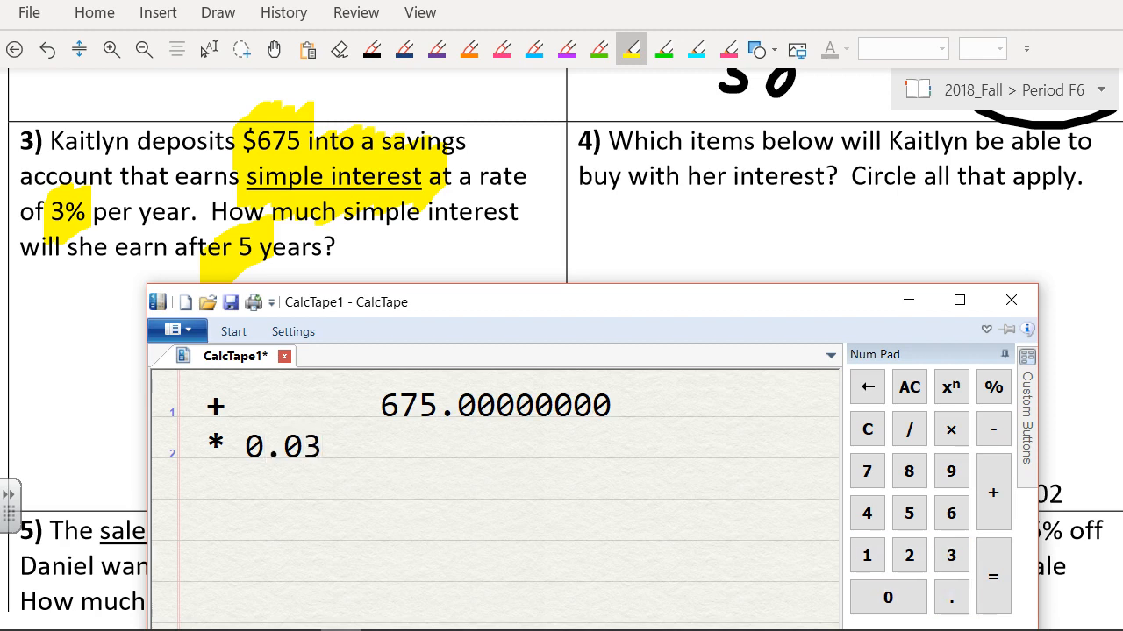
left_click(993, 576)
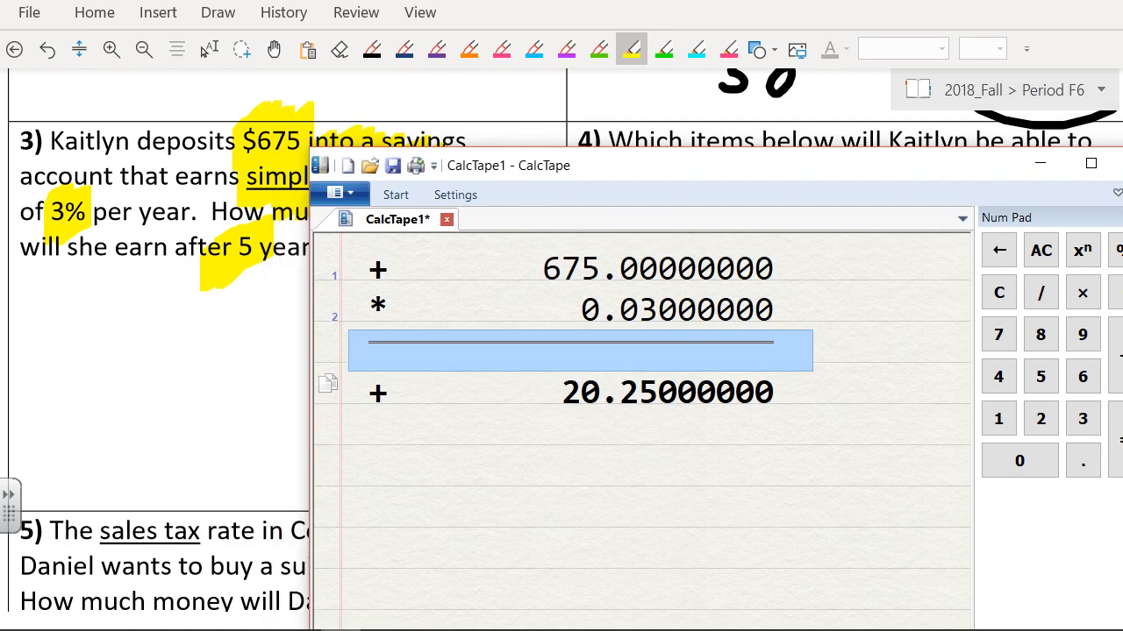
left_click_drag(476, 165, 698, 165)
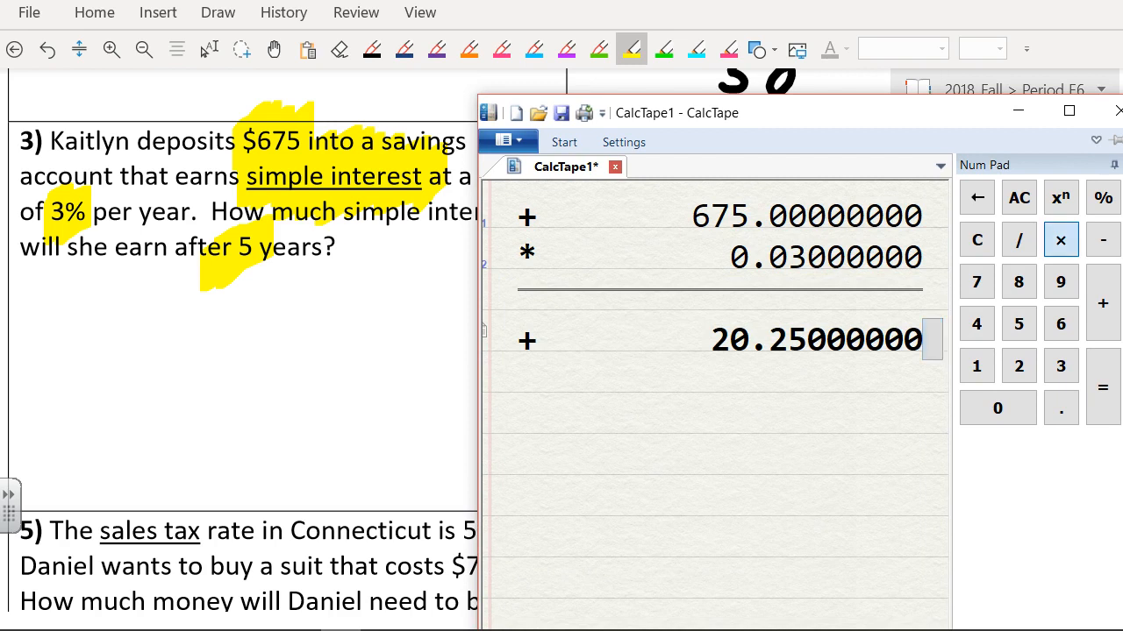
left_click(976, 197)
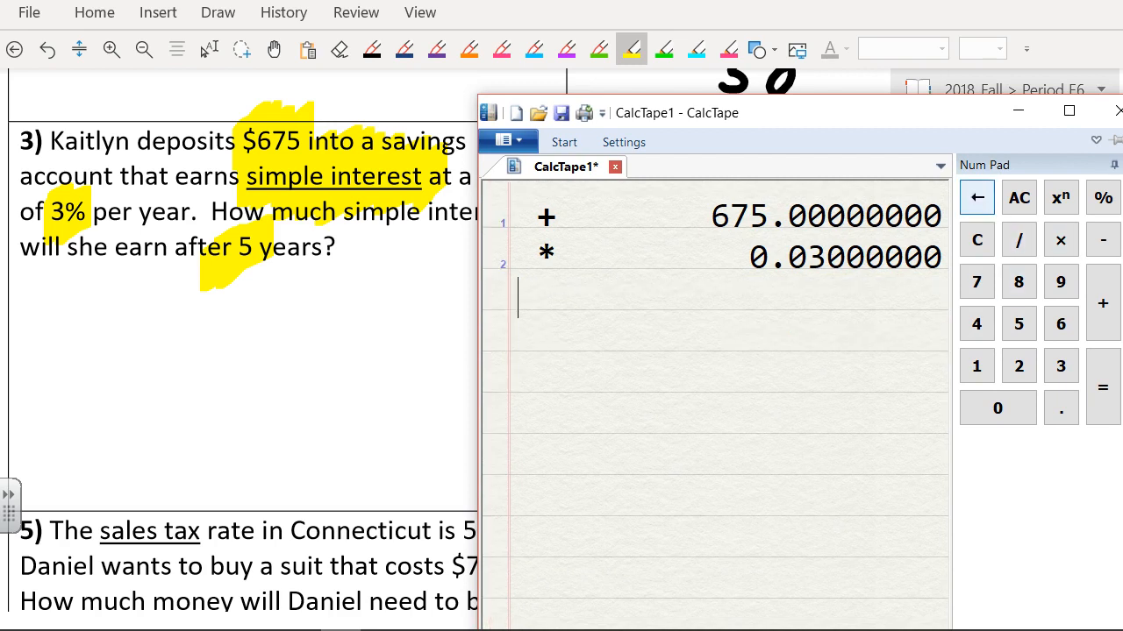
left_click(1100, 365)
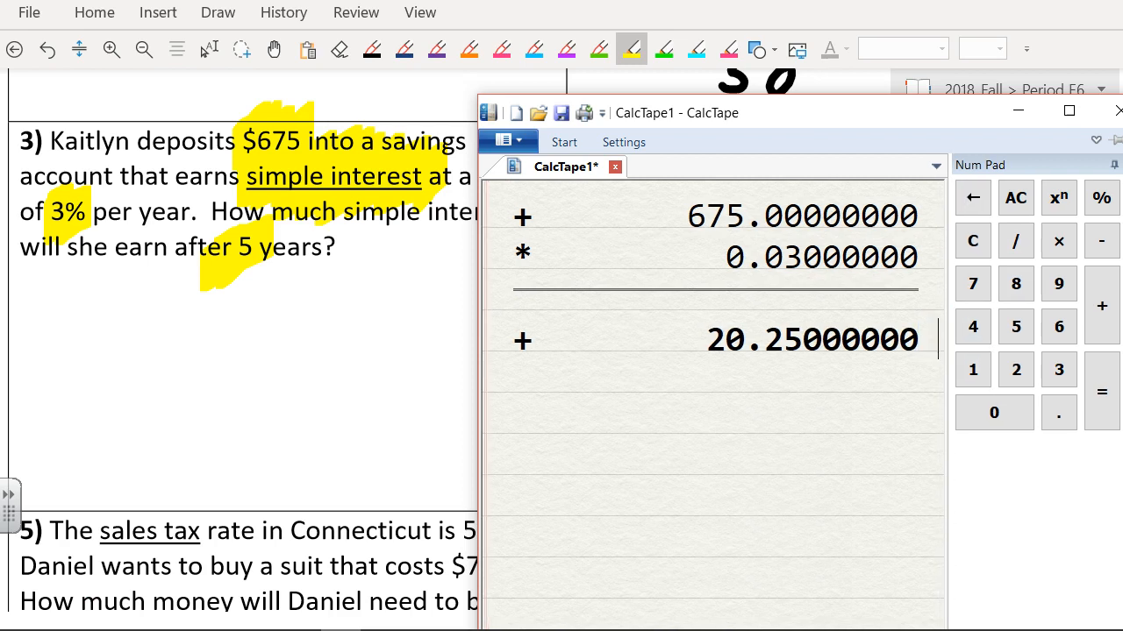
left_click(1059, 240)
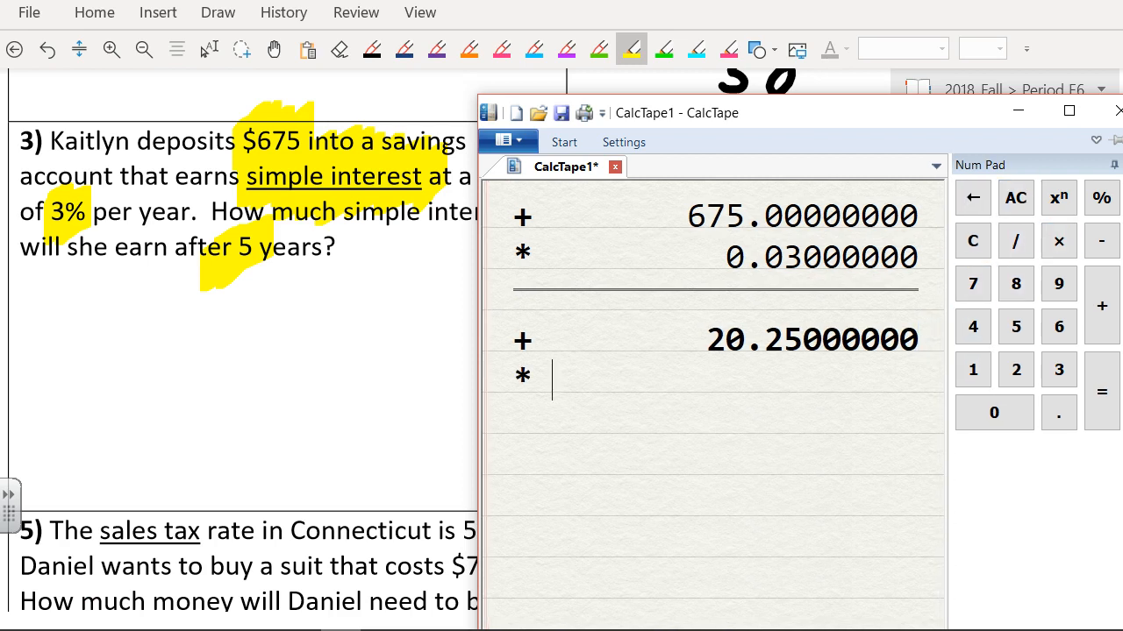
left_click(993, 412)
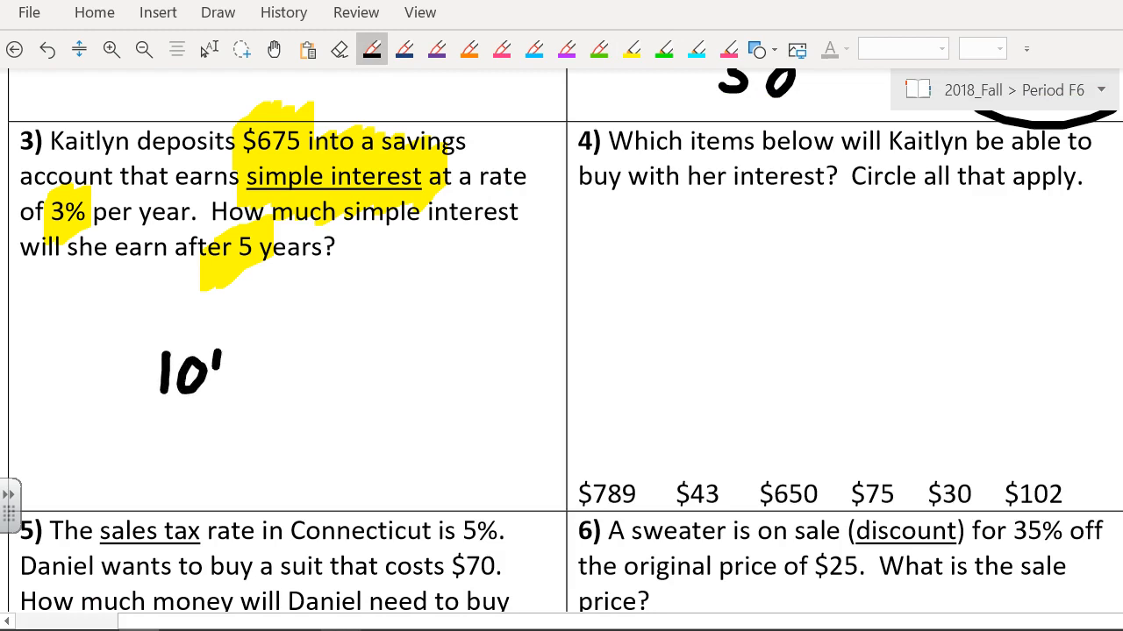
Step: Handwrite $101.25 below problem 3 as the simple interest
left_click_drag(201, 360, 338, 395)
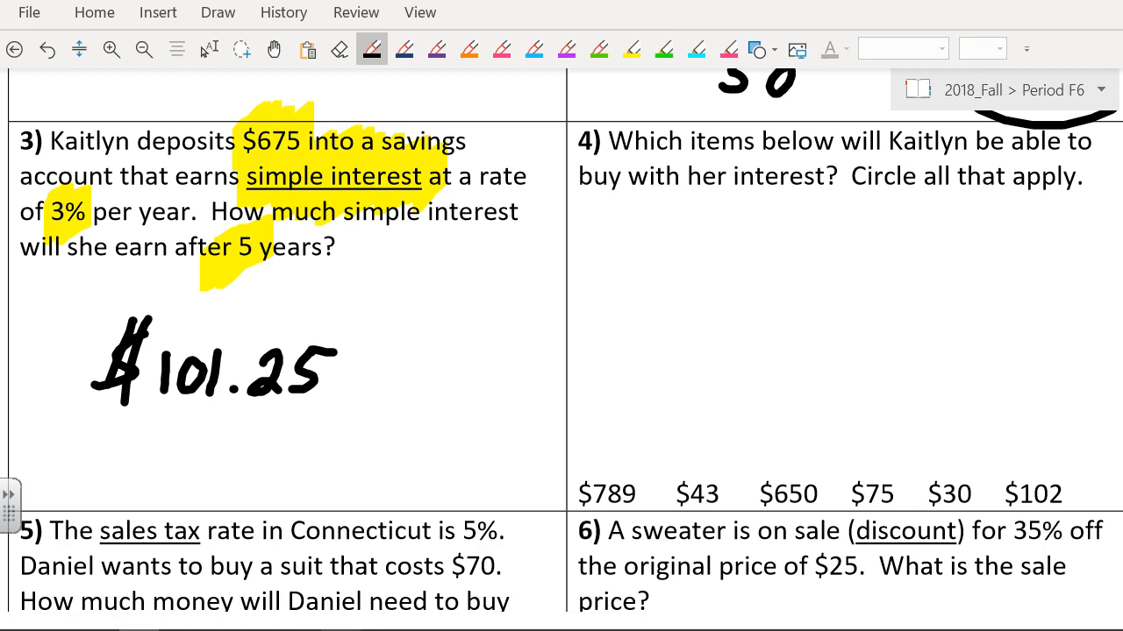
mouse_move(561, 614)
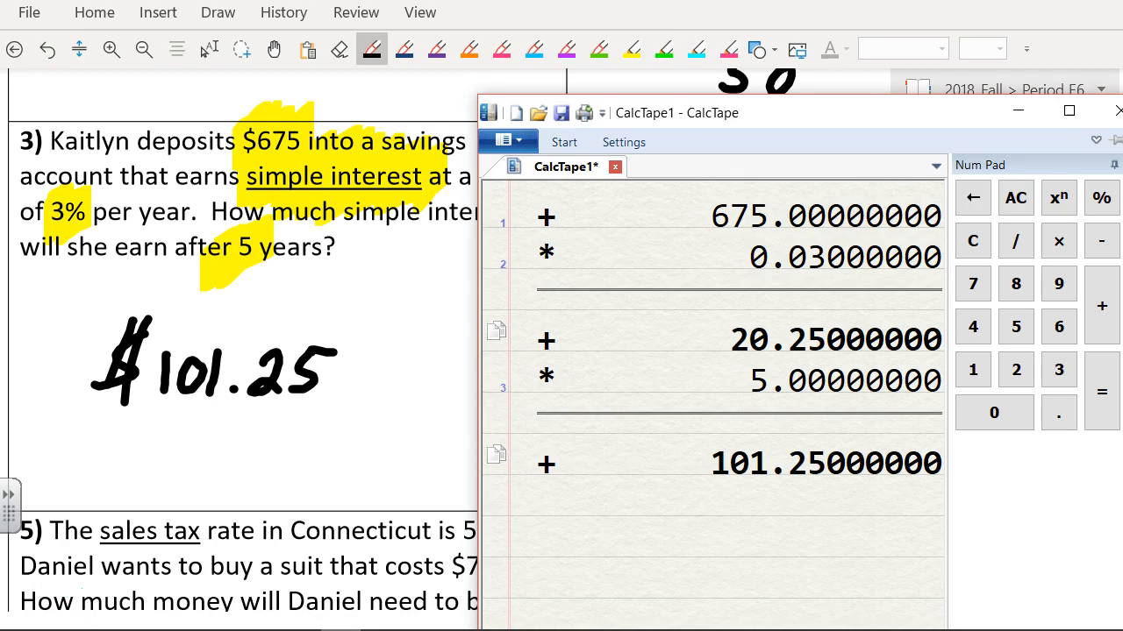
Step: Hide CalcTape to bring problem 4 on the worksheet back into view
left_click(702, 504)
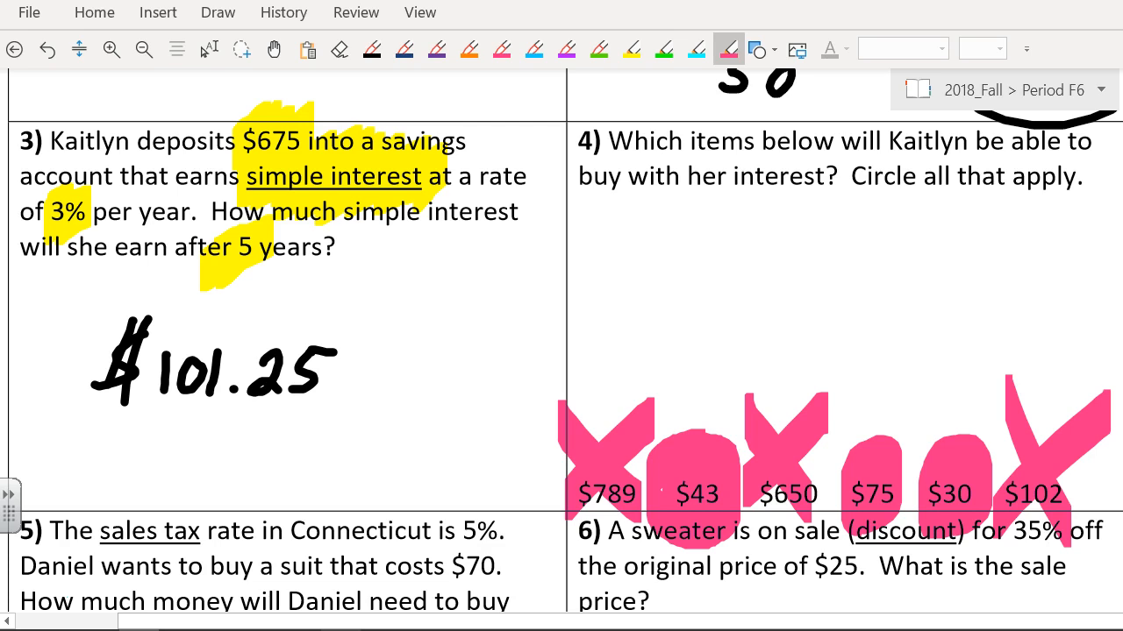
Step: Scroll to problem 5 and highlight the 5% tax rate and $70 suit price in yellow
left_click(274, 48)
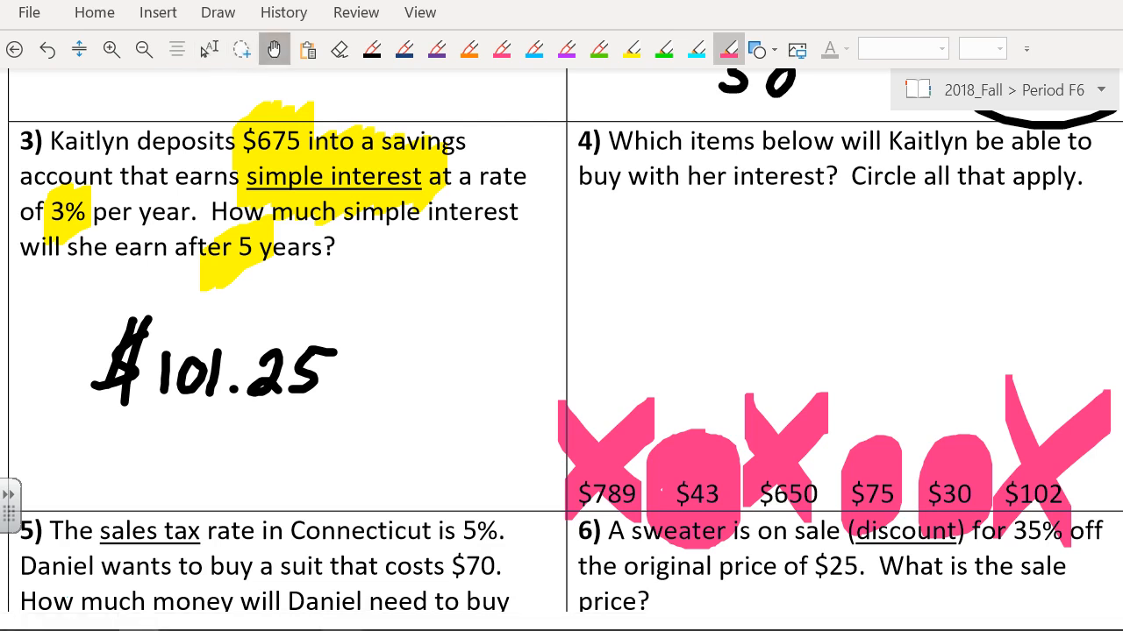
scroll("down", 3)
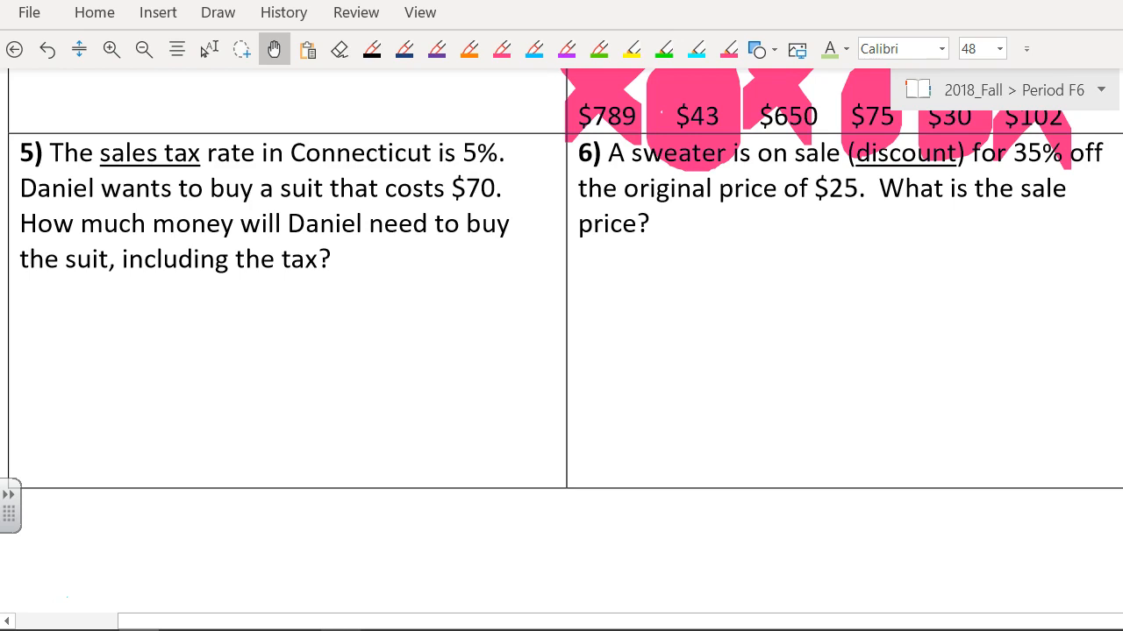
left_click(631, 48)
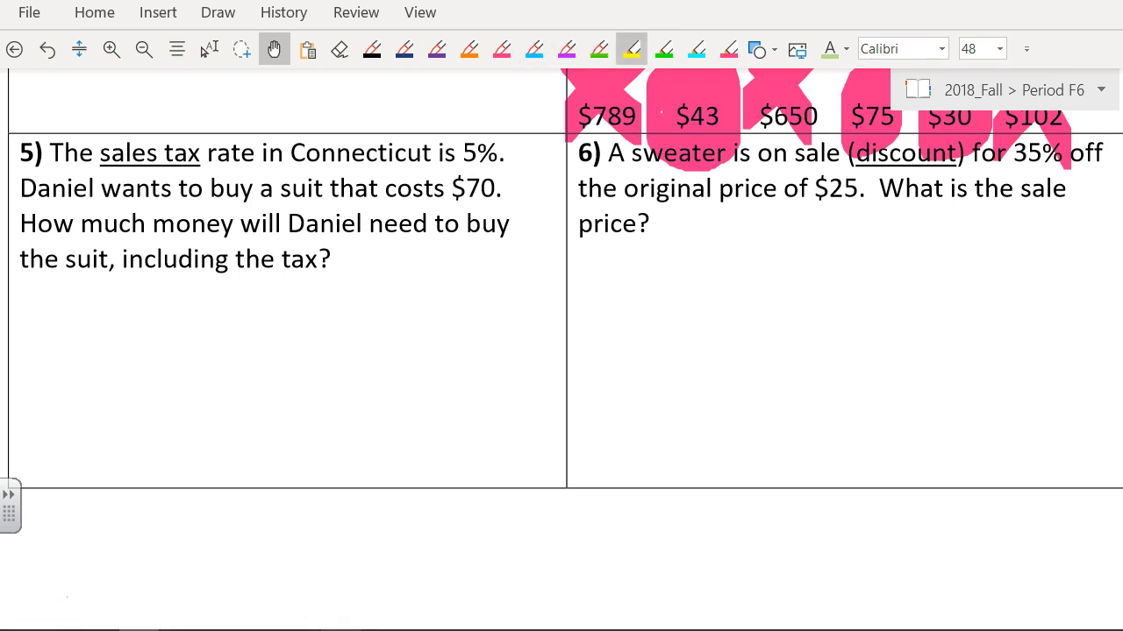
left_click_drag(460, 152, 500, 152)
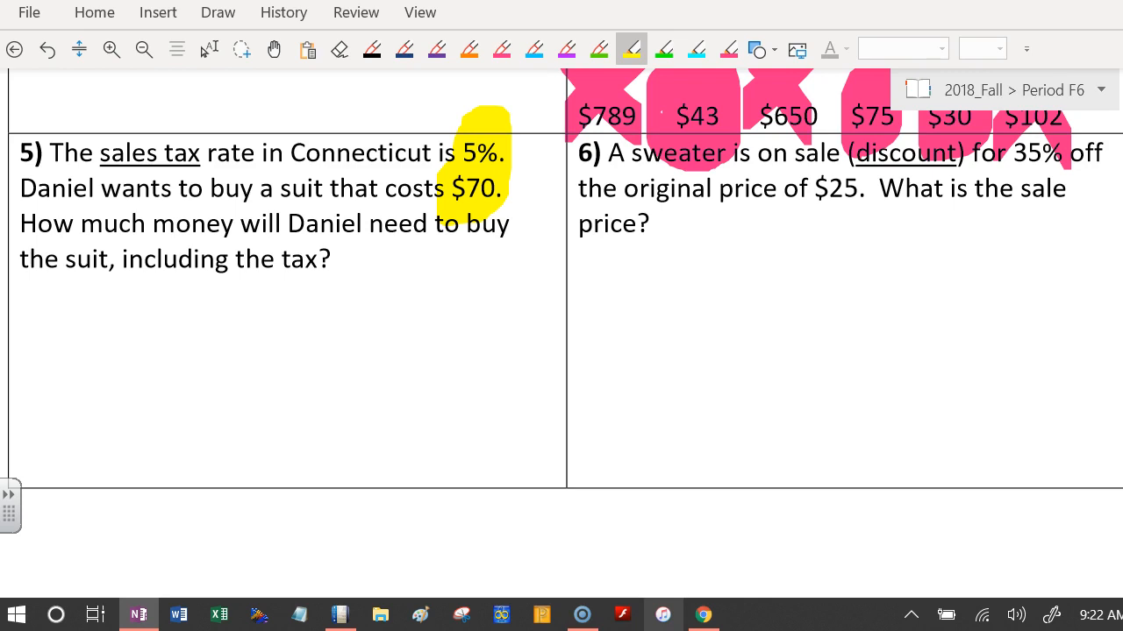
mouse_move(663, 615)
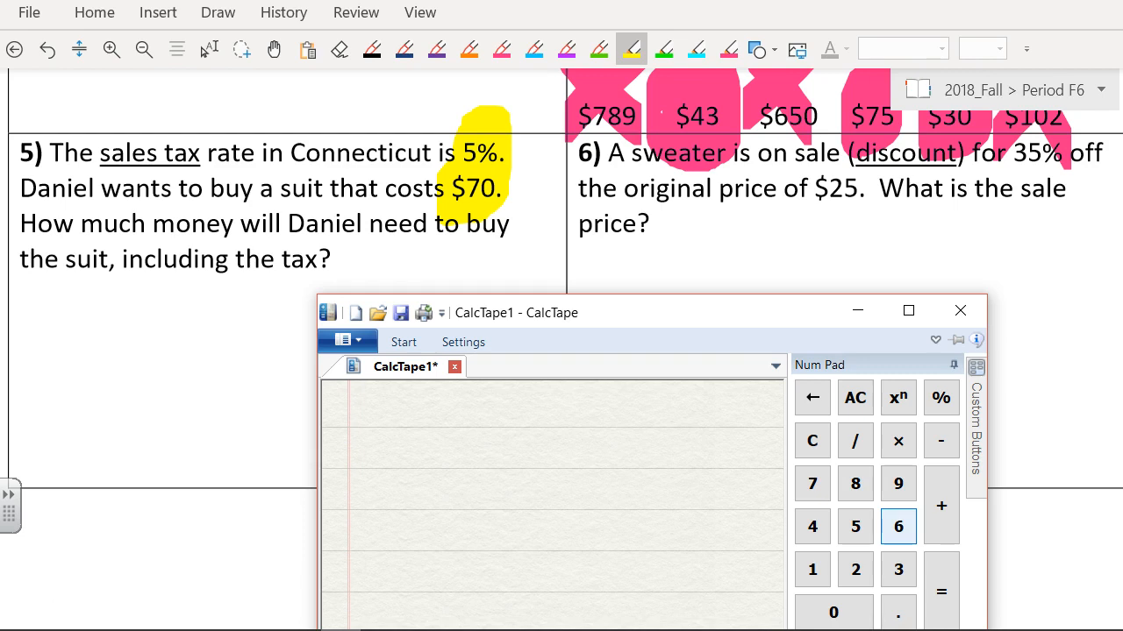
Step: Enter 0.05 × 70 for problem 5's sales tax in CalcTape, then return to OneNote
left_click(898, 570)
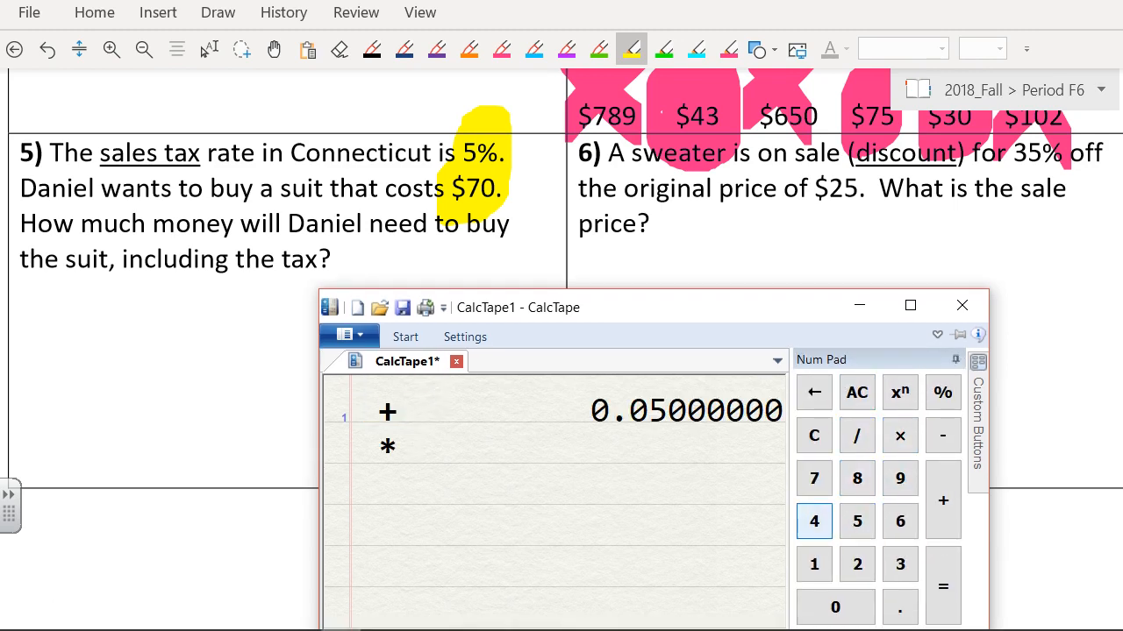
left_click(943, 586)
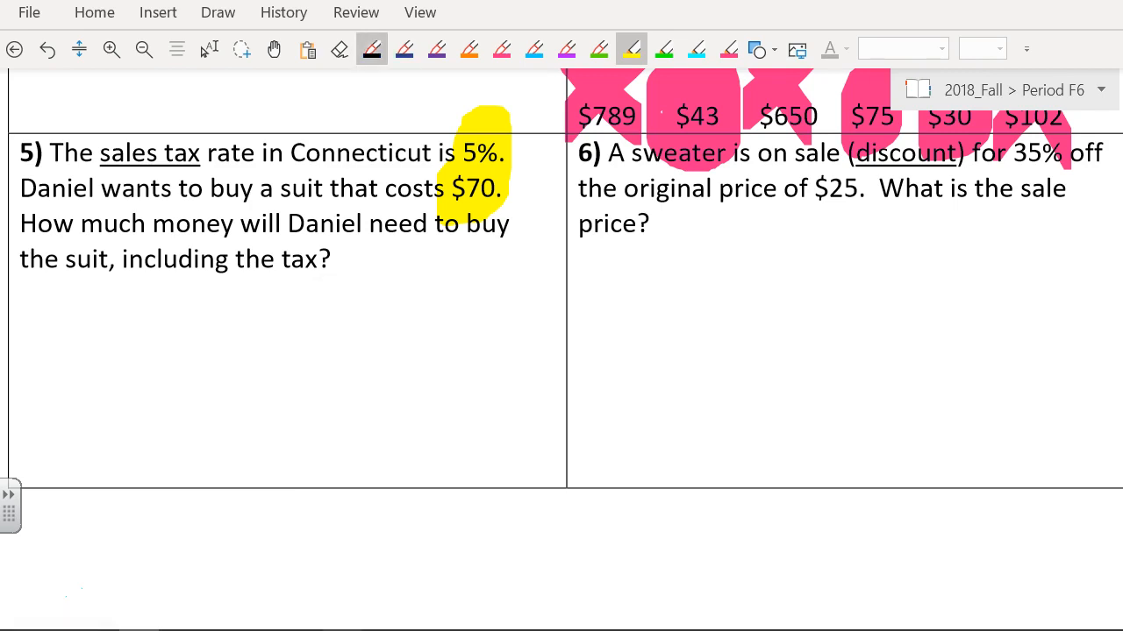
Step: Handwrite $3.50 tax, 70 above it, and the $73.50 total under problem 5
left_click_drag(79, 316, 54, 338)
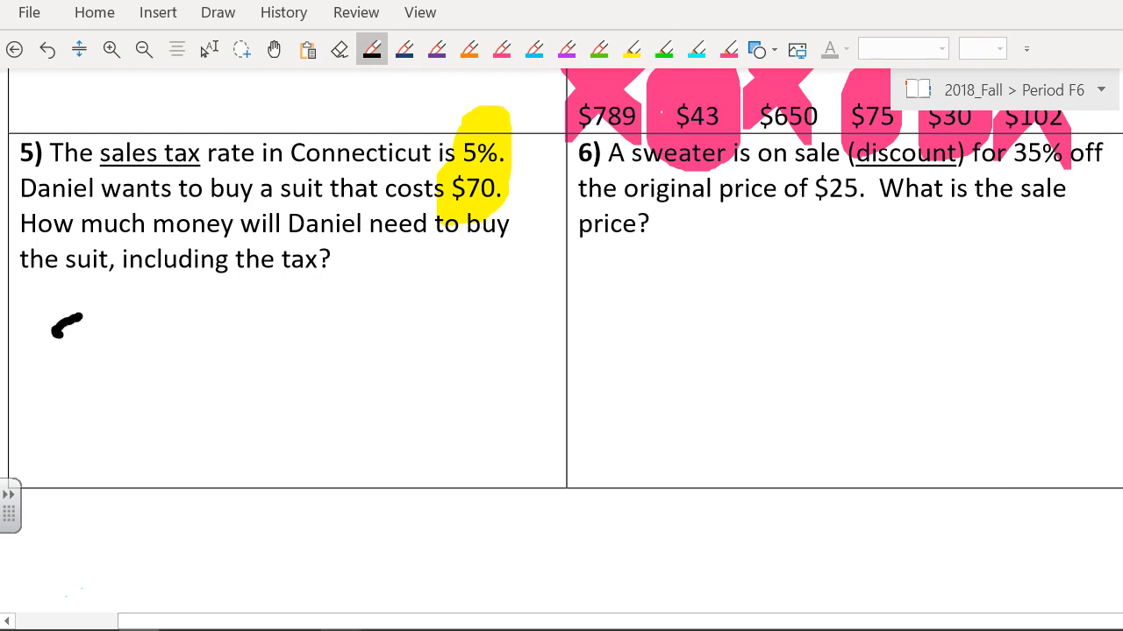
left_click_drag(53, 315, 131, 360)
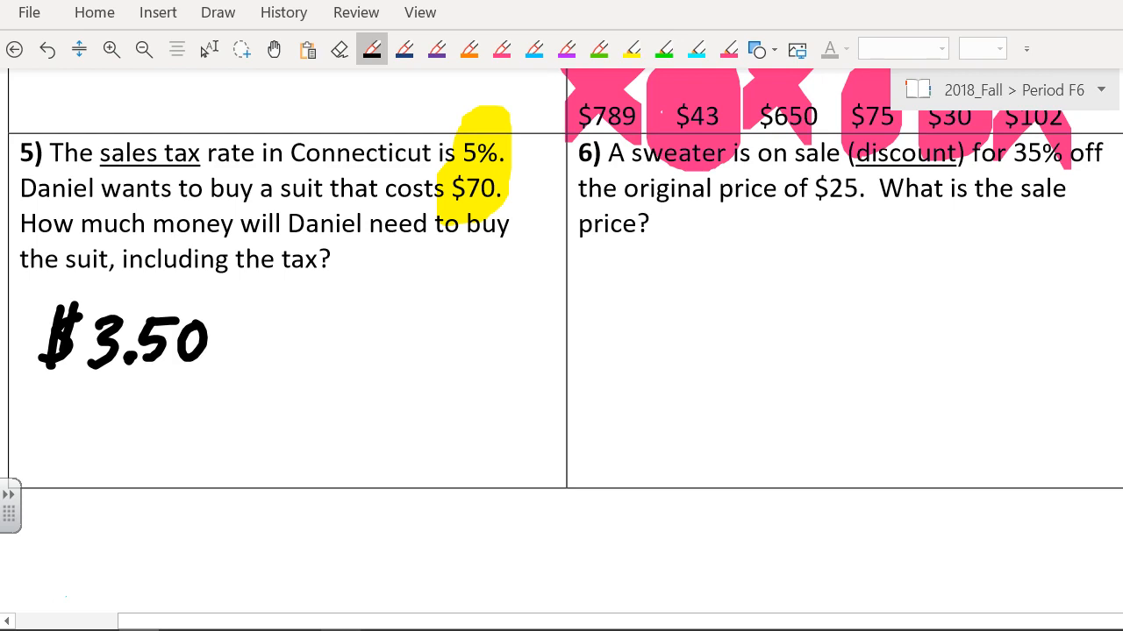
left_click_drag(83, 298, 140, 276)
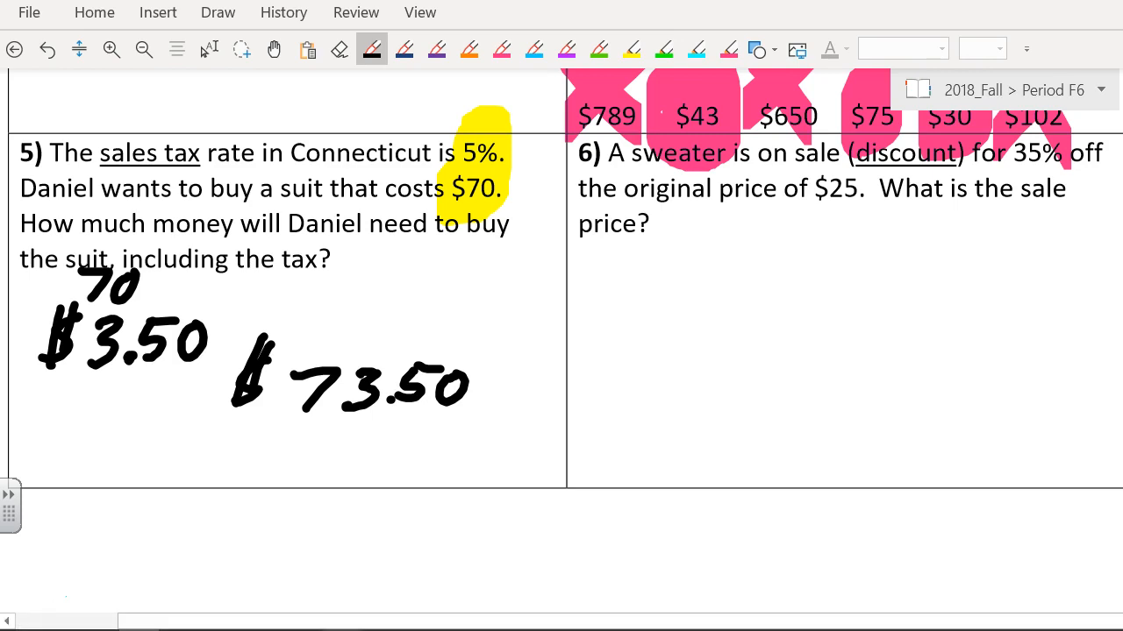
left_click(242, 48)
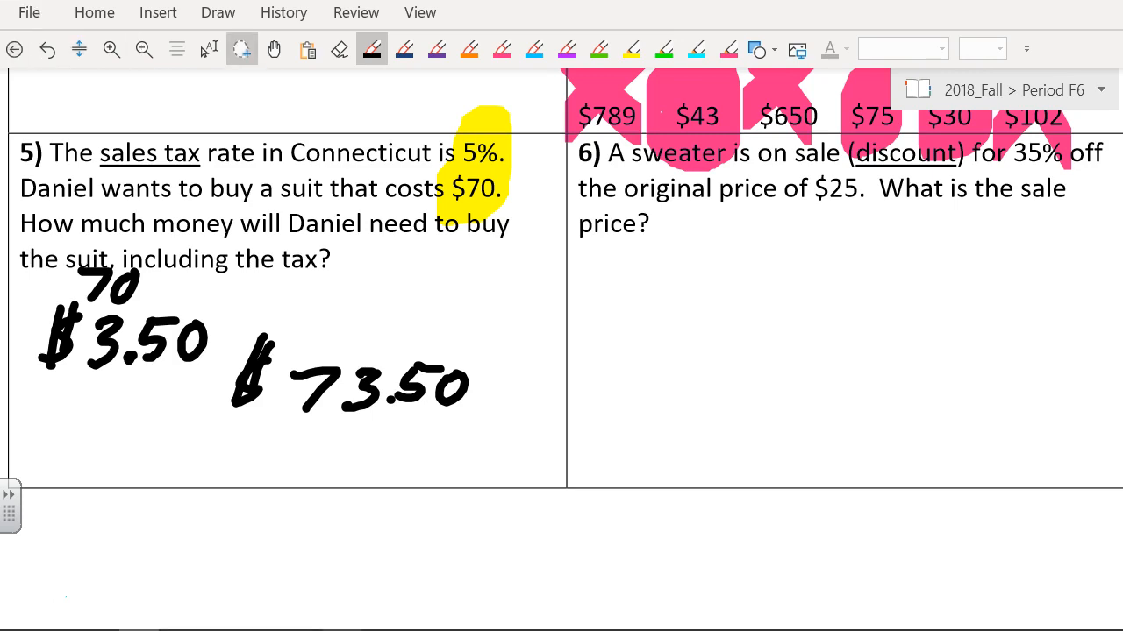
left_click(275, 48)
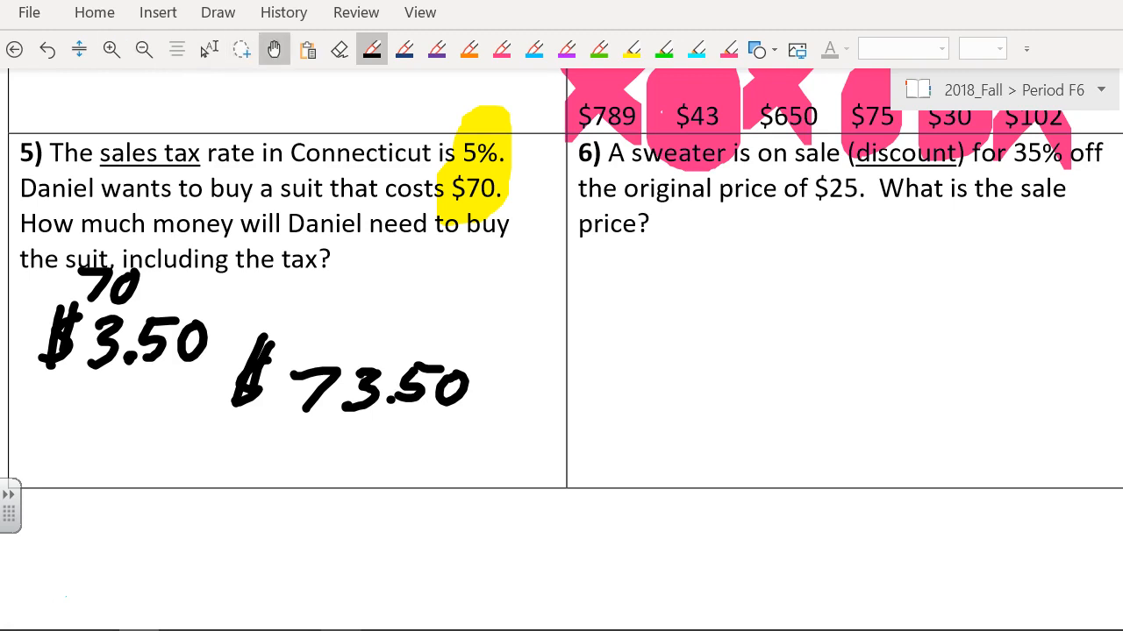
Step: Erase problem 4's pink marks, highlight 35% and $25 in blue, and open CalcTape
left_click(339, 48)
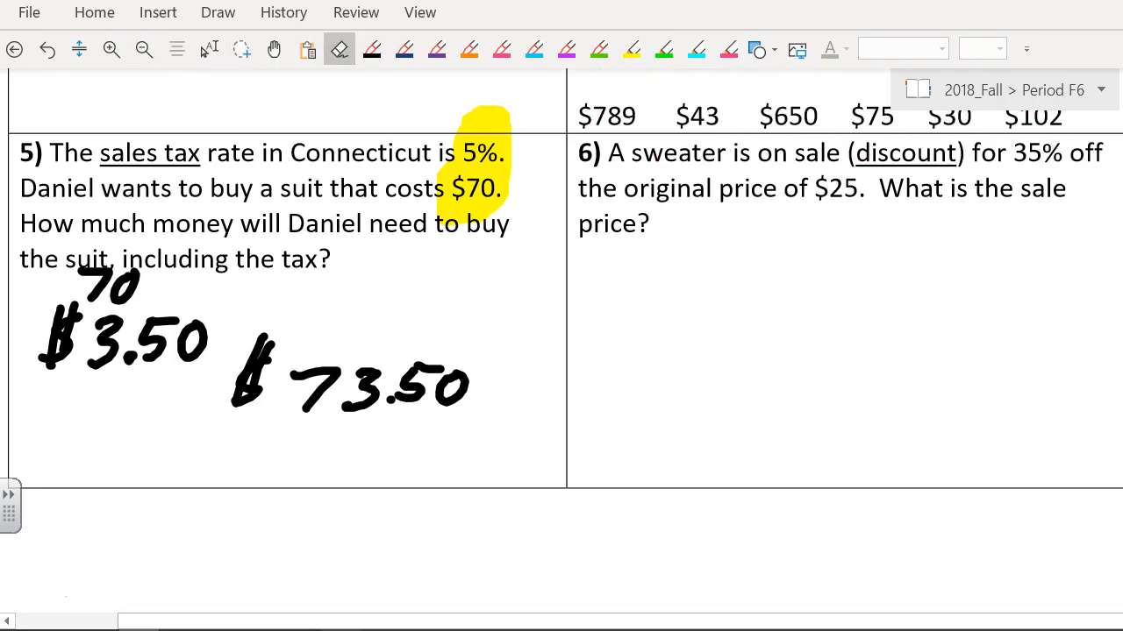
left_click(435, 49)
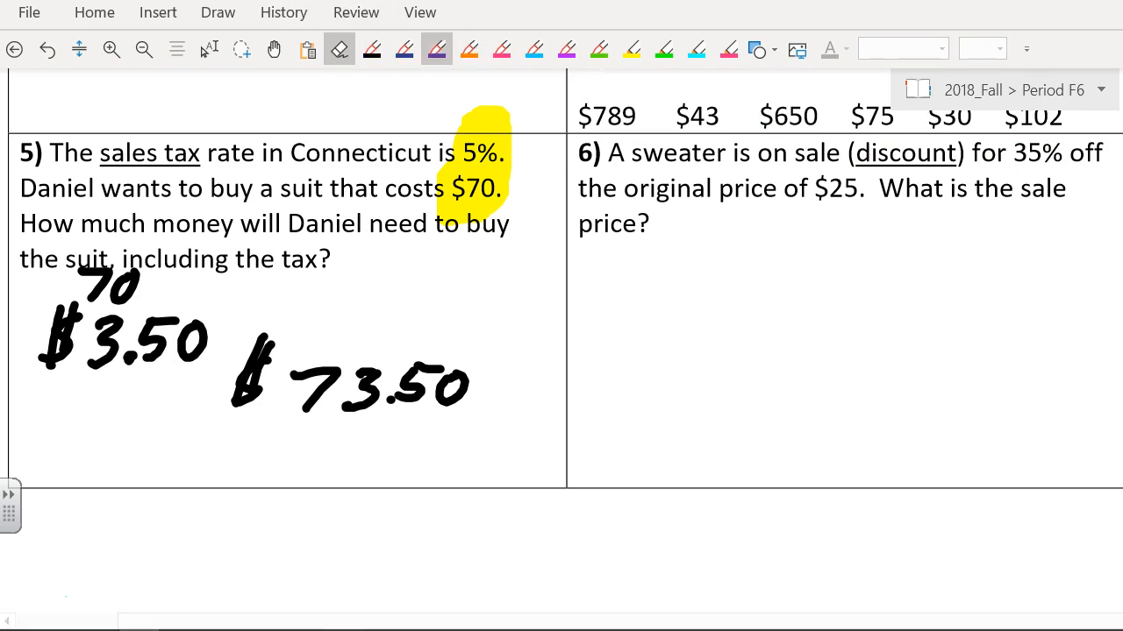
left_click(468, 49)
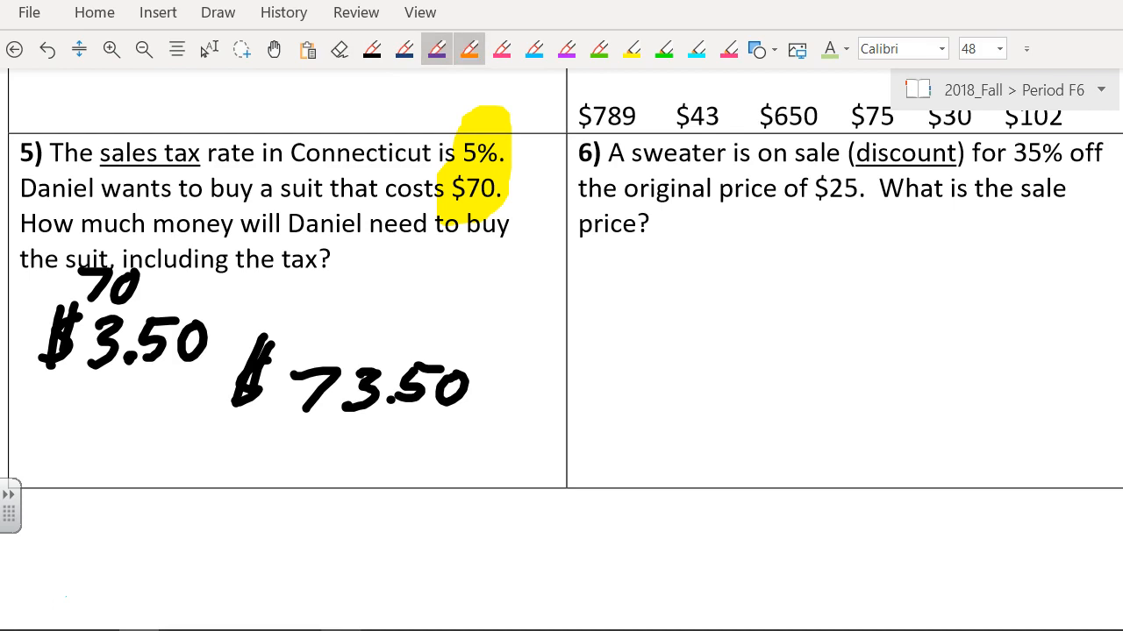
left_click(696, 48)
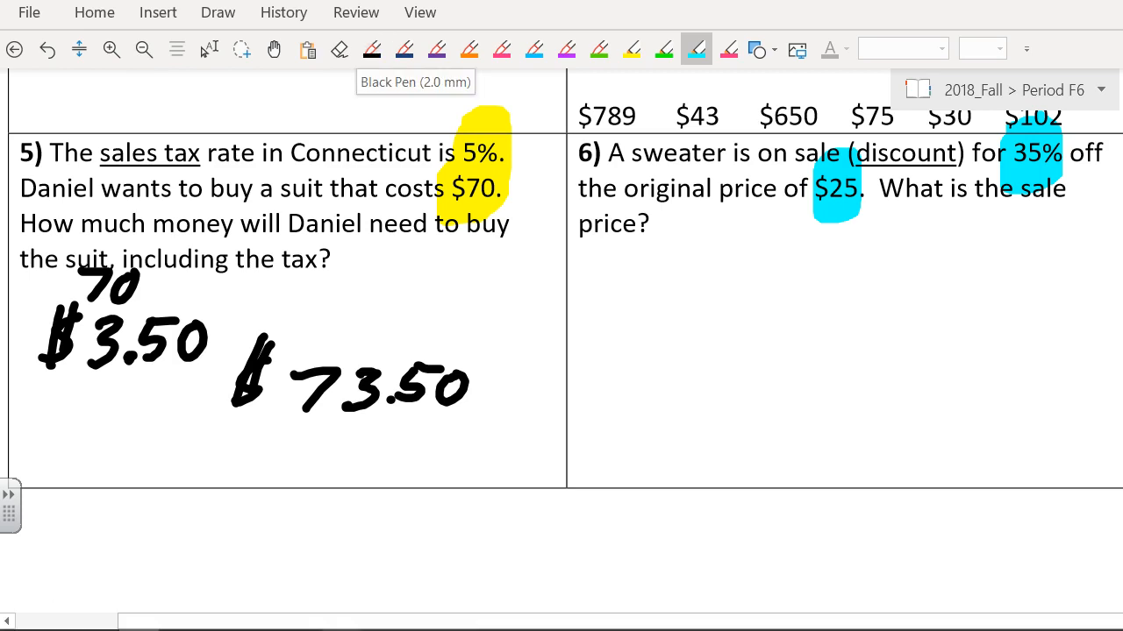
left_click(340, 614)
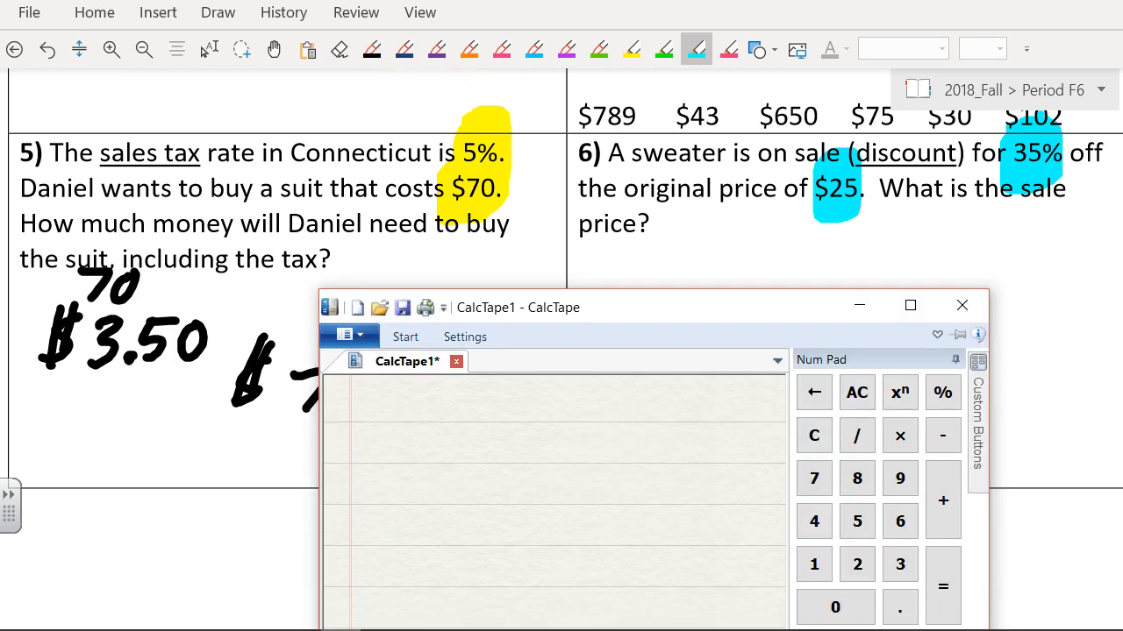
Step: Clear the CalcTape tape for a new calculation
left_click(899, 607)
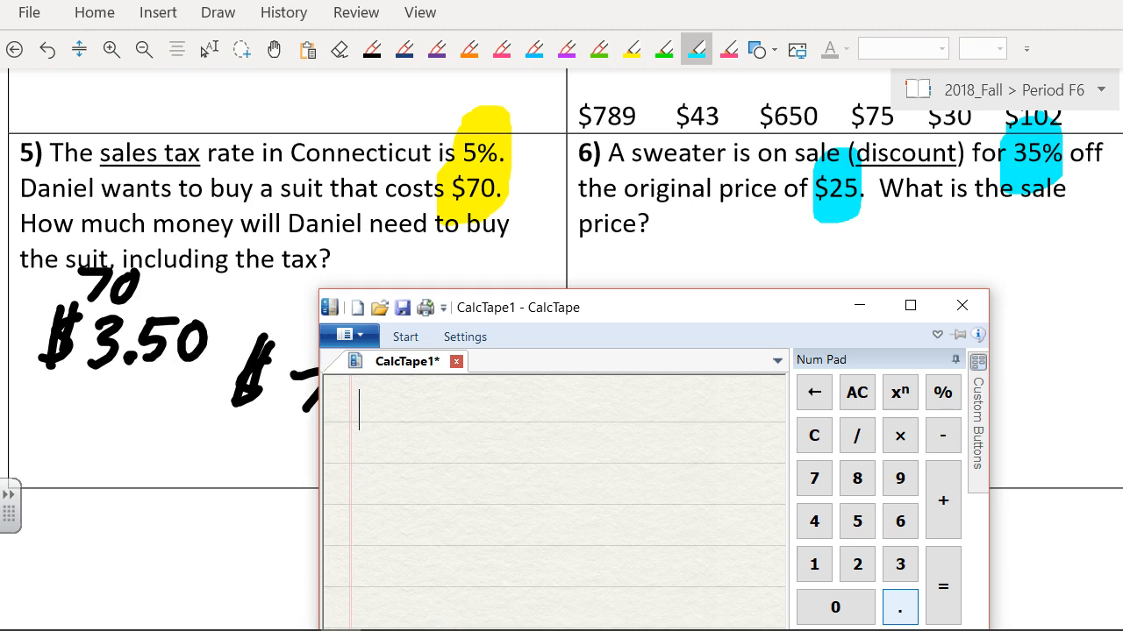
left_click(813, 564)
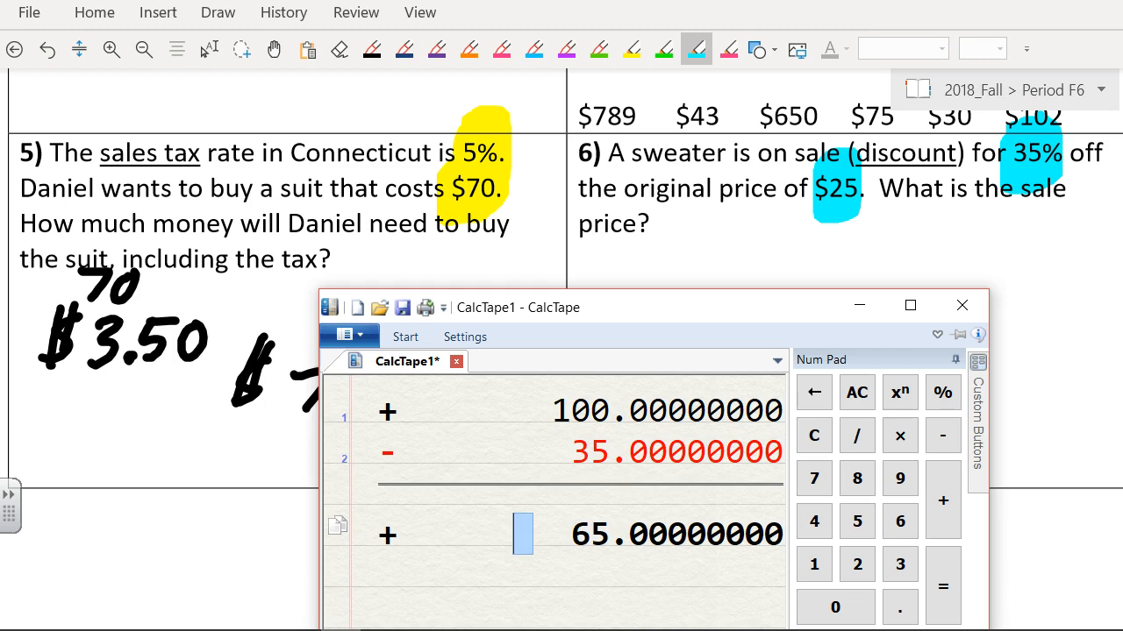
left_click(899, 436)
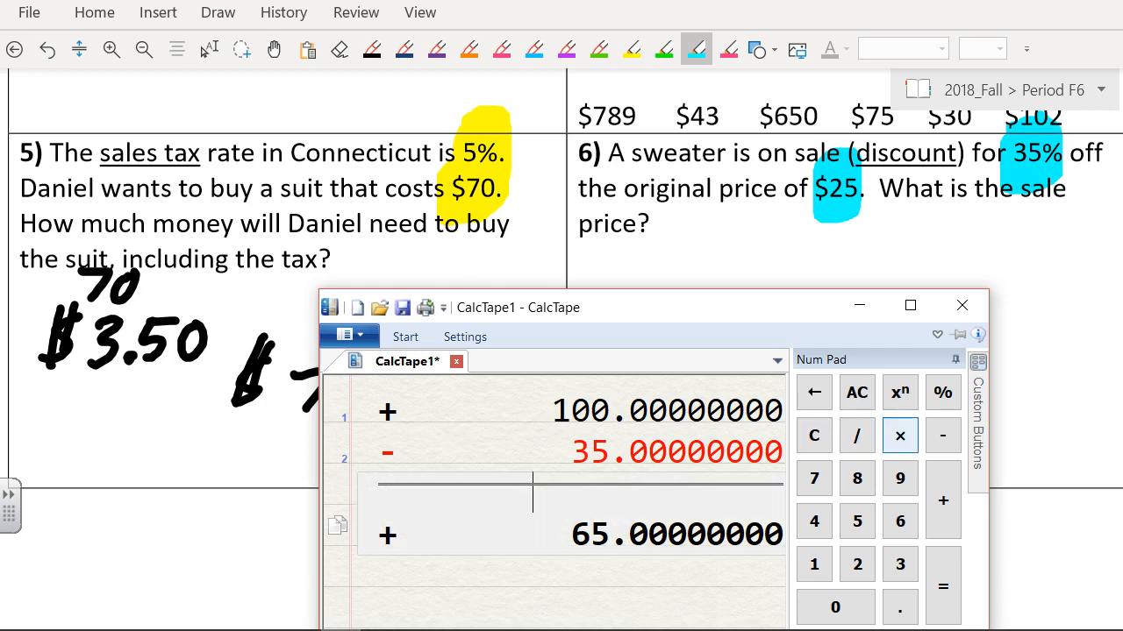
left_click(857, 392)
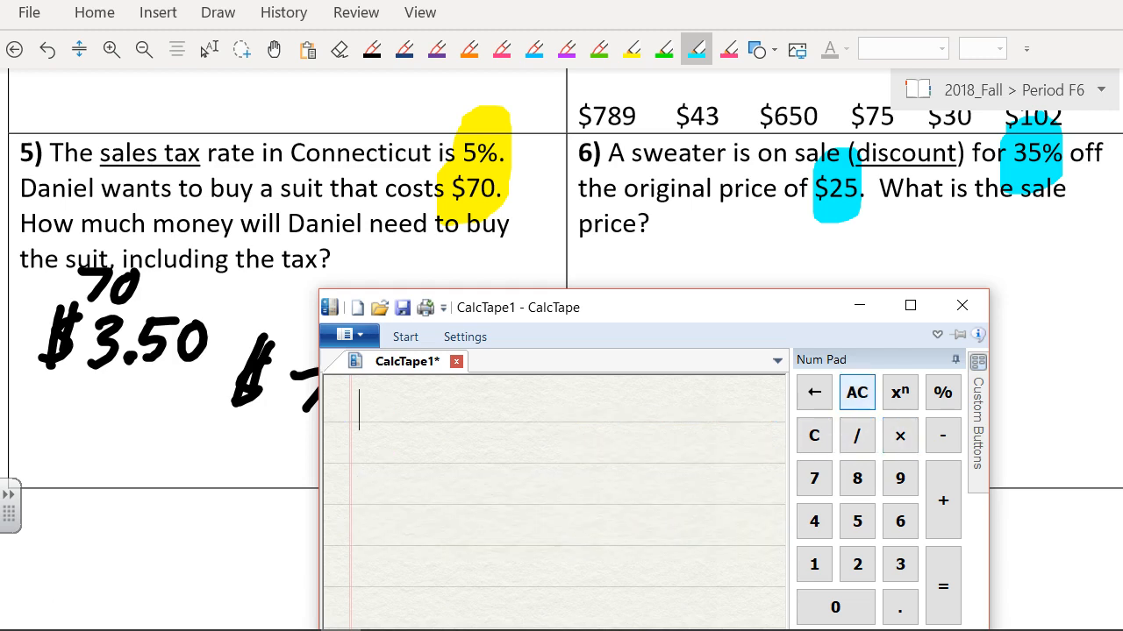
left_click(899, 564)
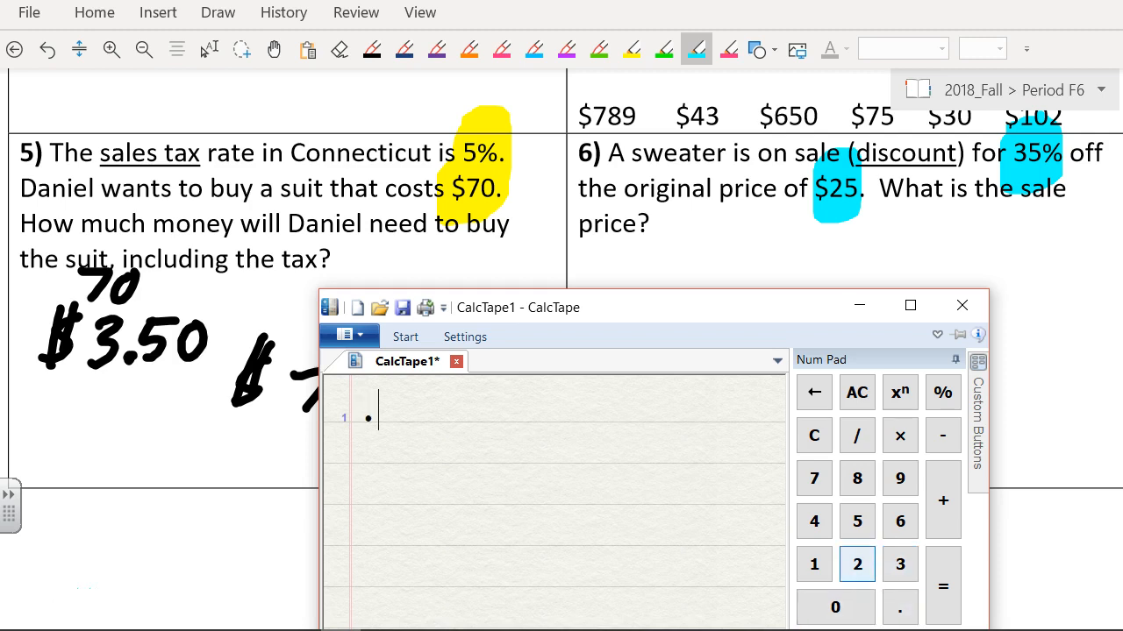
Step: Compute 0.65 × 25 in CalcTape and handwrite $16.25 under problem 6
type(".65")
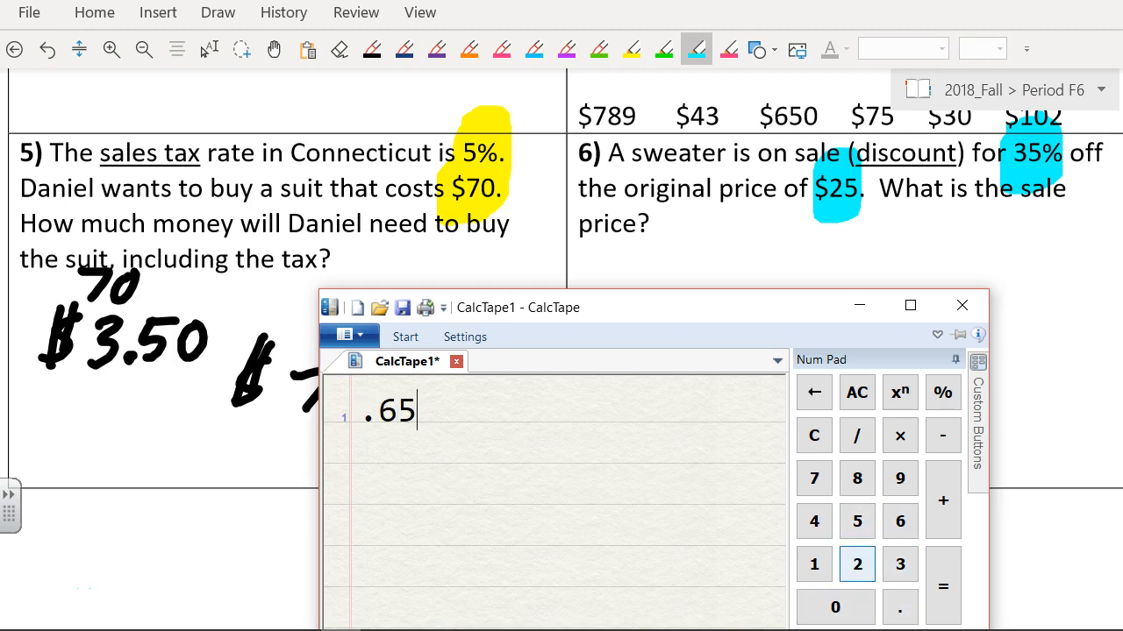
left_click(899, 436)
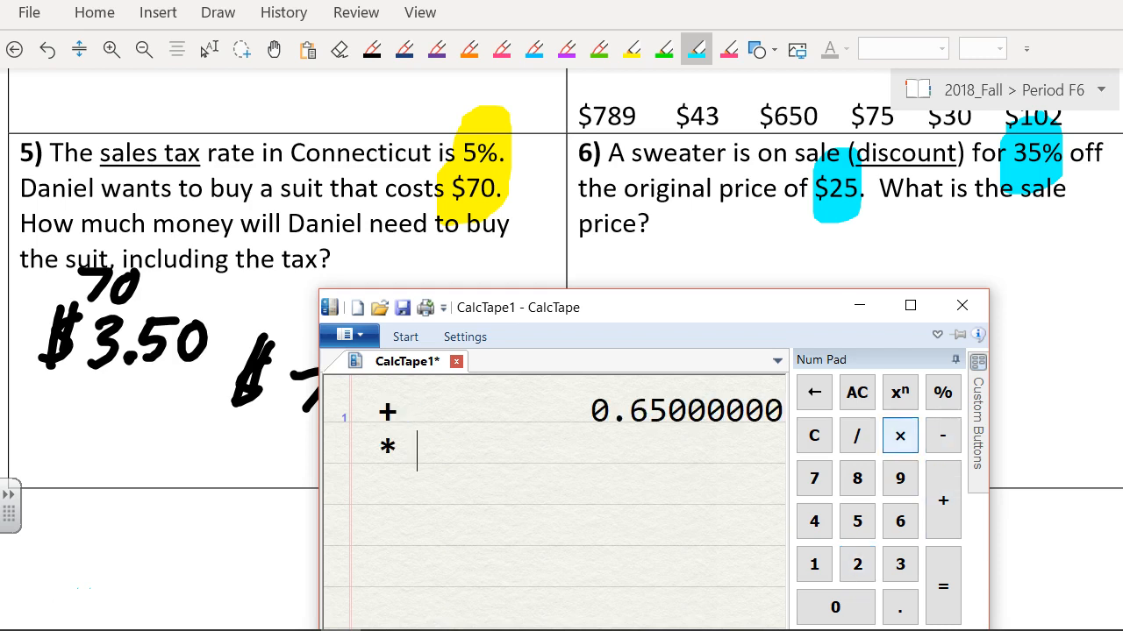
type("25")
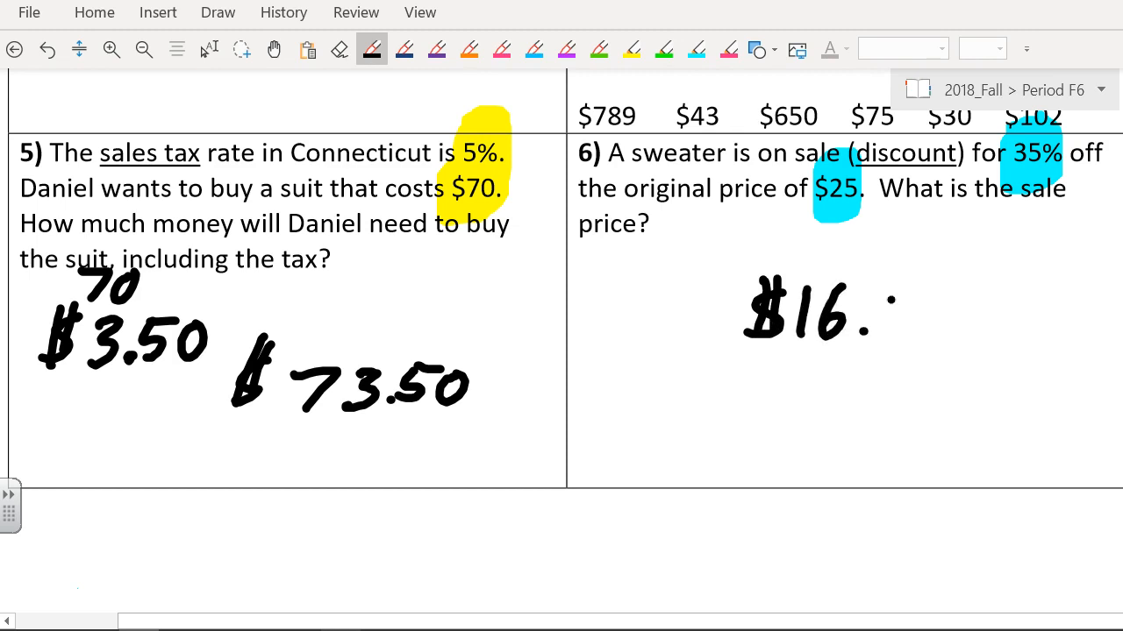
left_click_drag(868, 315, 965, 315)
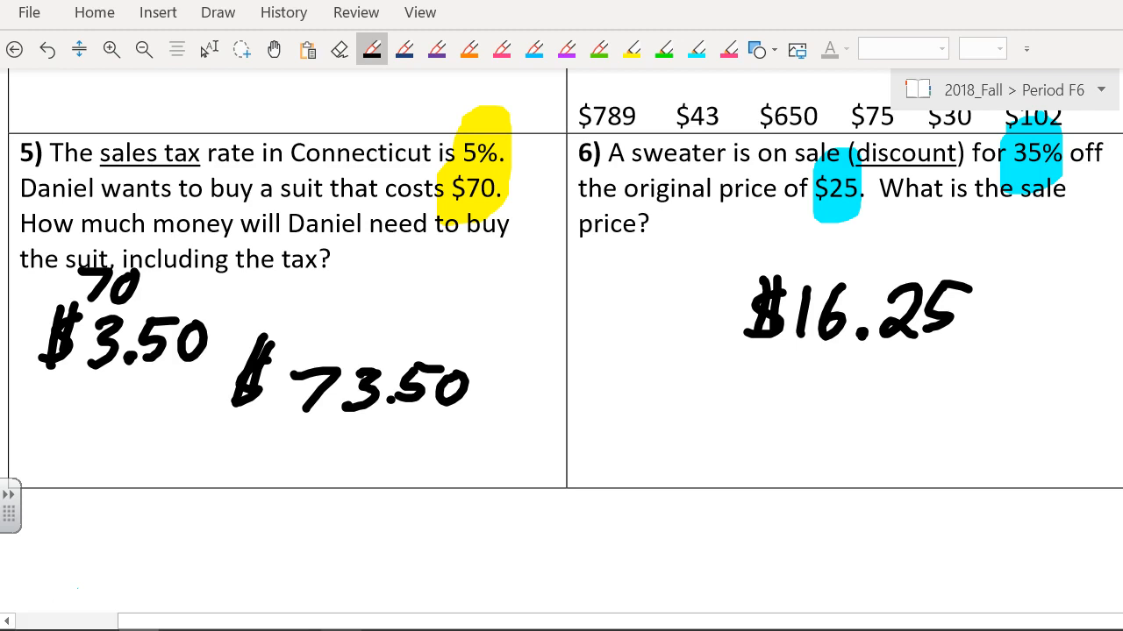
left_click(274, 48)
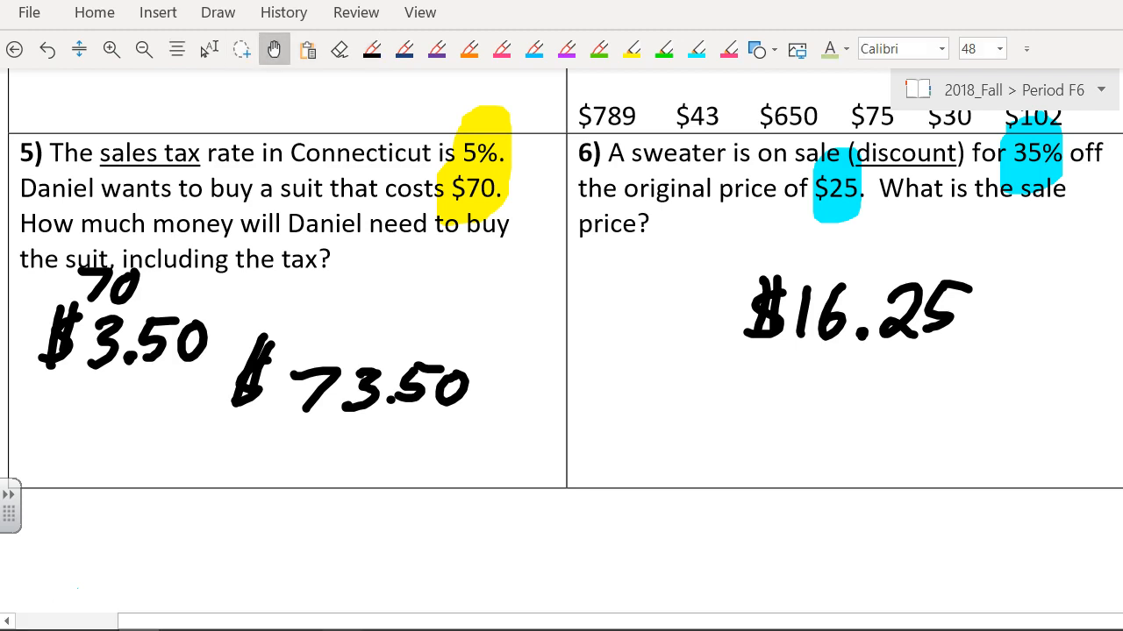
Step: Bring problems 7 and 8 into view; highlight dinner, $75, 20% and the tip question in yellow
scroll("down", 3)
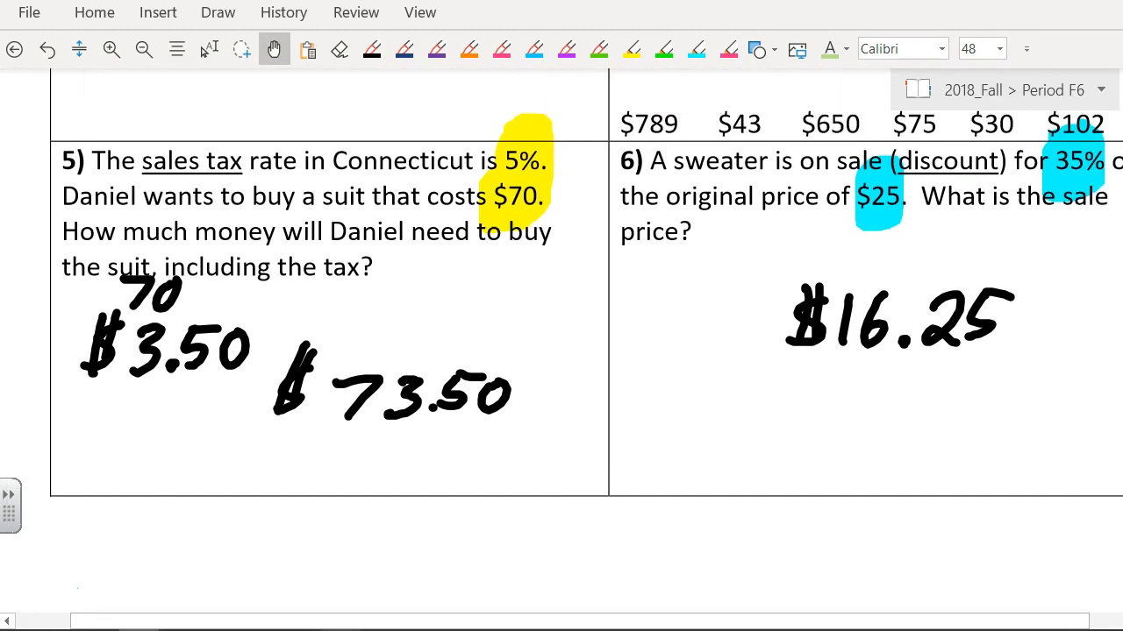
scroll("up", 3)
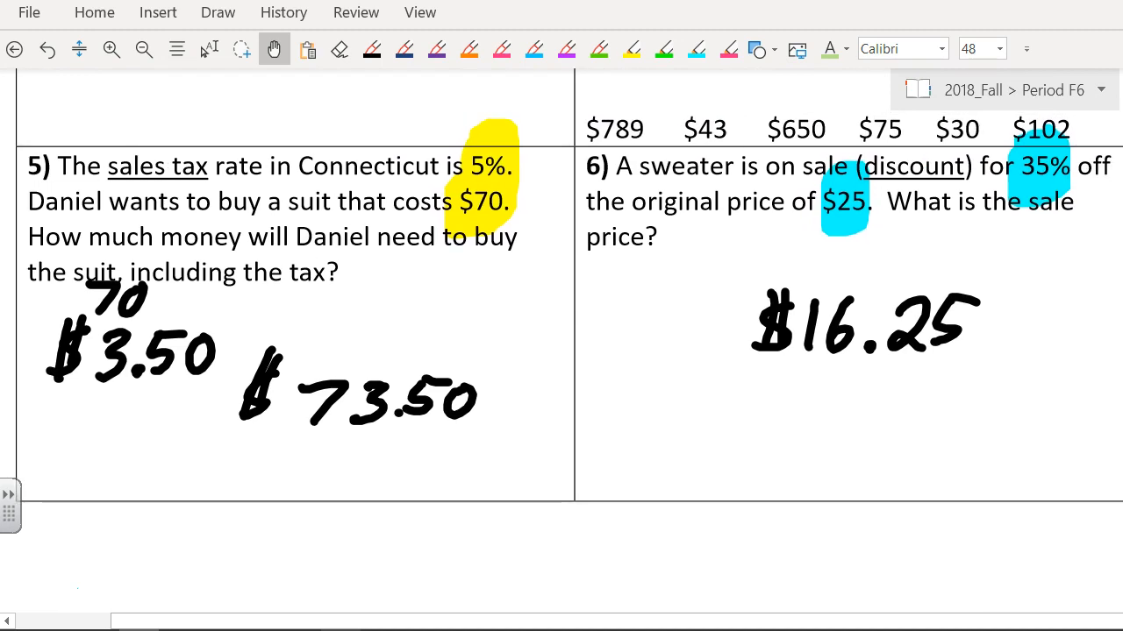
scroll("down", 3)
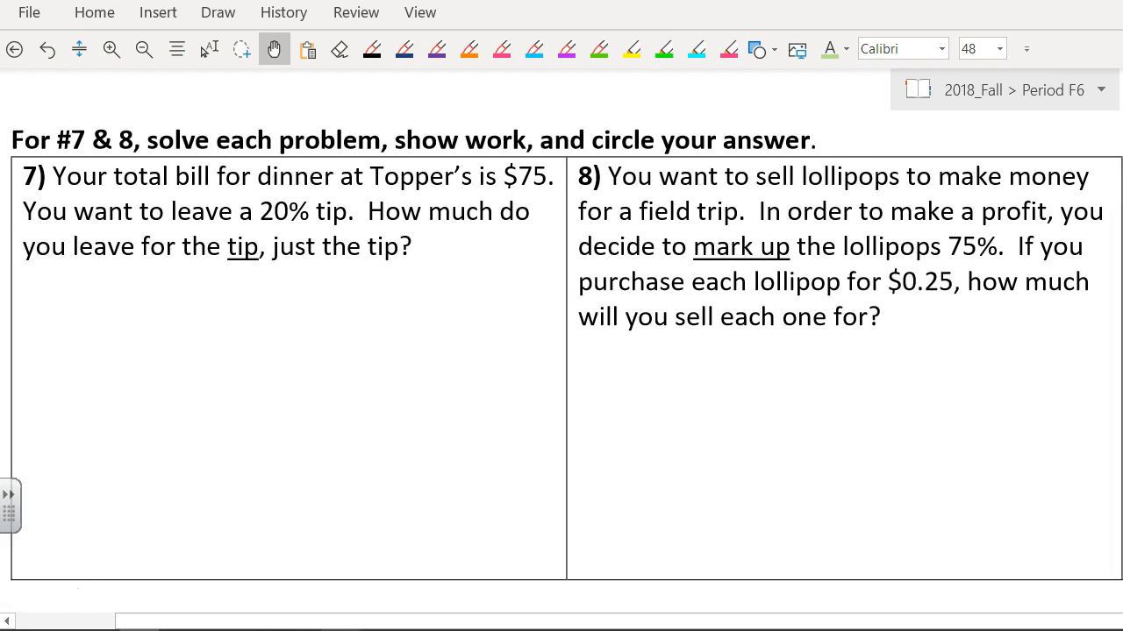
scroll("down", 3)
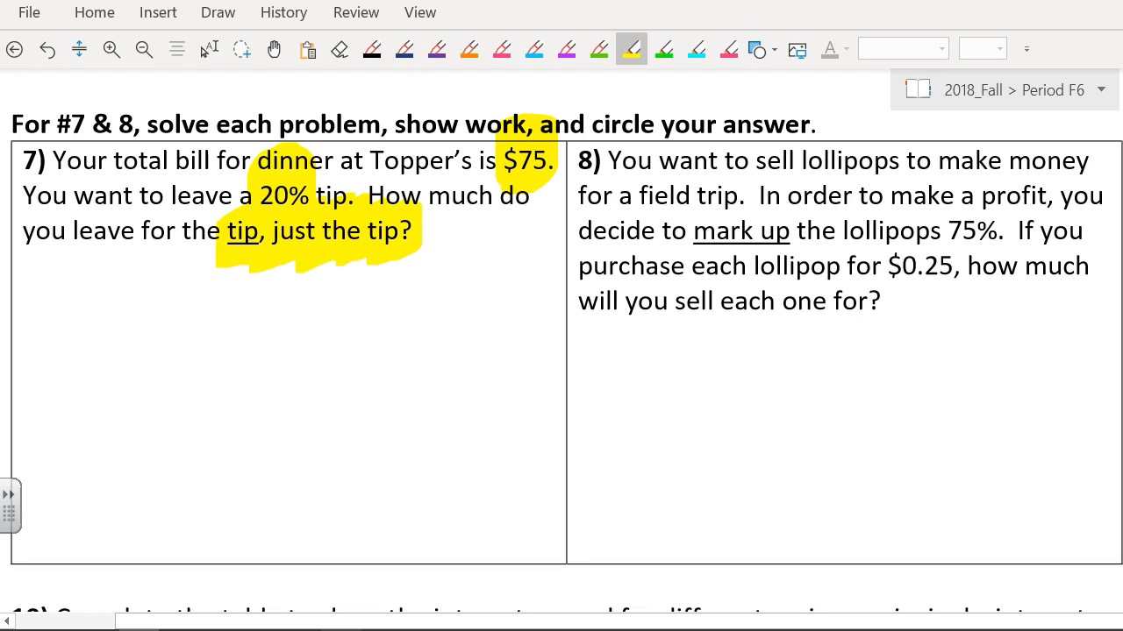
Step: Write .20 with a hop arrow under problem 7 and lasso it to the left
left_click(370, 48)
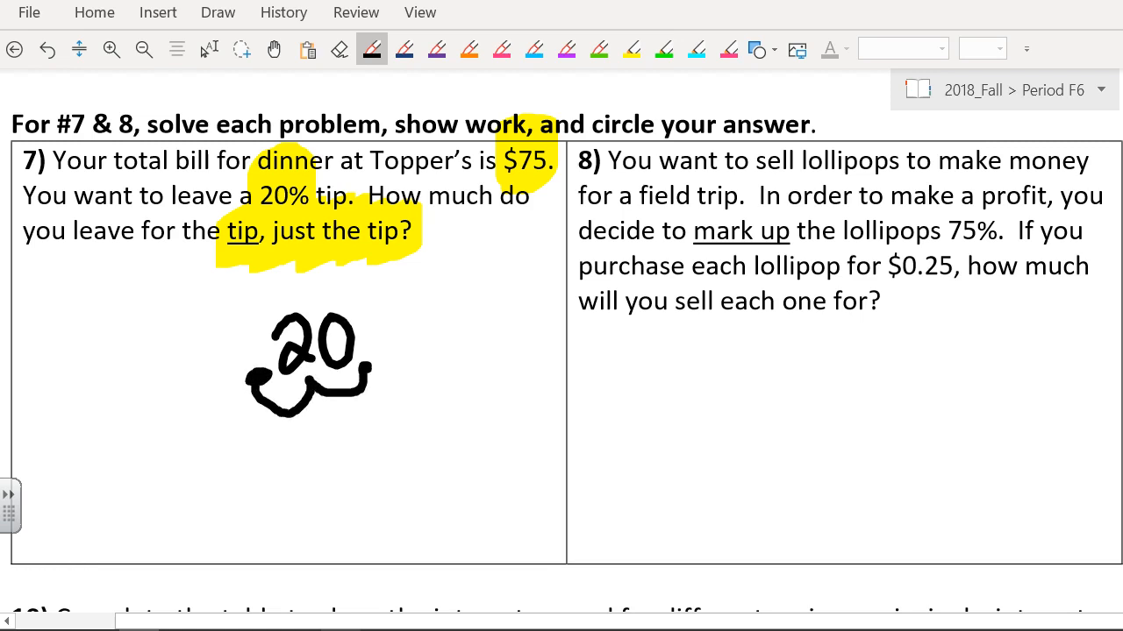
left_click(241, 48)
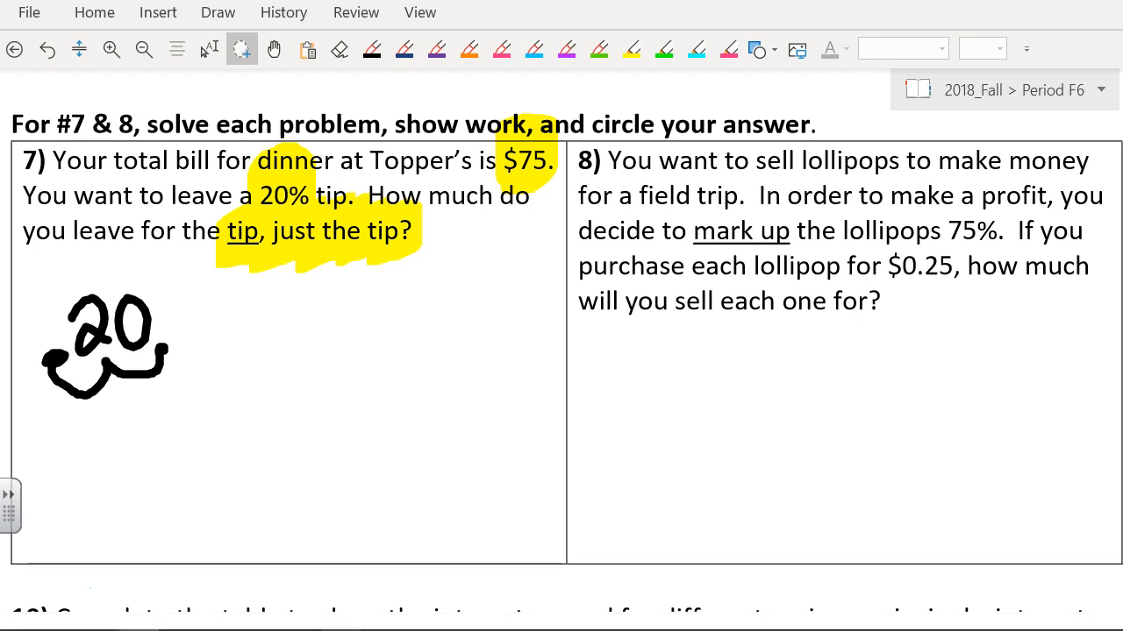
left_click(340, 48)
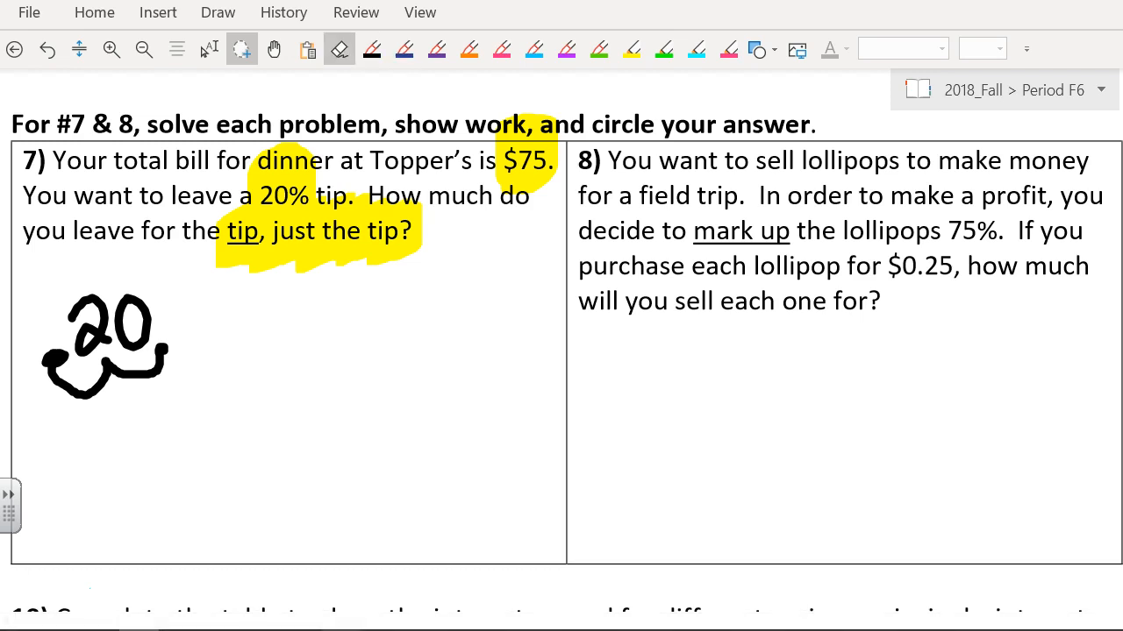
left_click(371, 49)
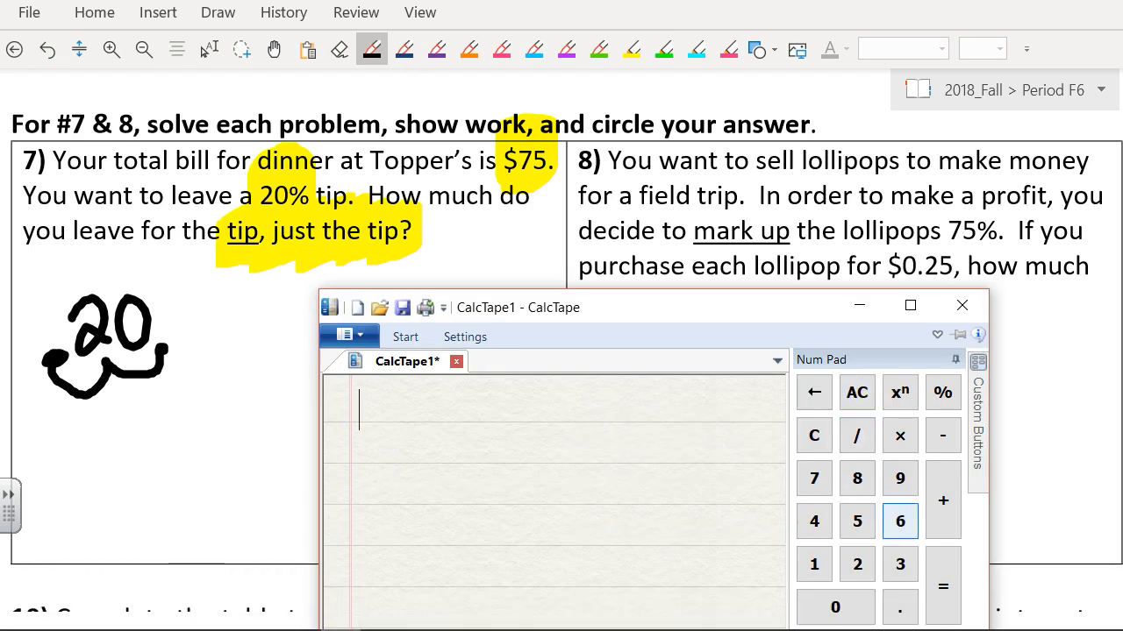
Step: Enter 0.20 × 75 in CalcTape, then write and circle the $15 tip and circle $0.25
left_click(899, 436)
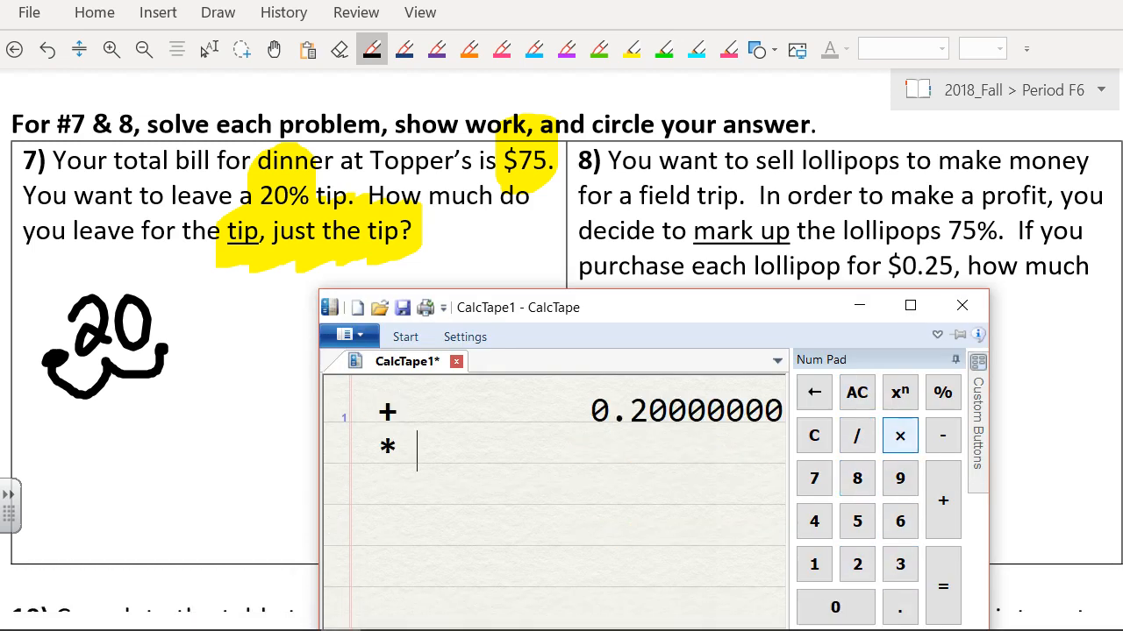
left_click(813, 478)
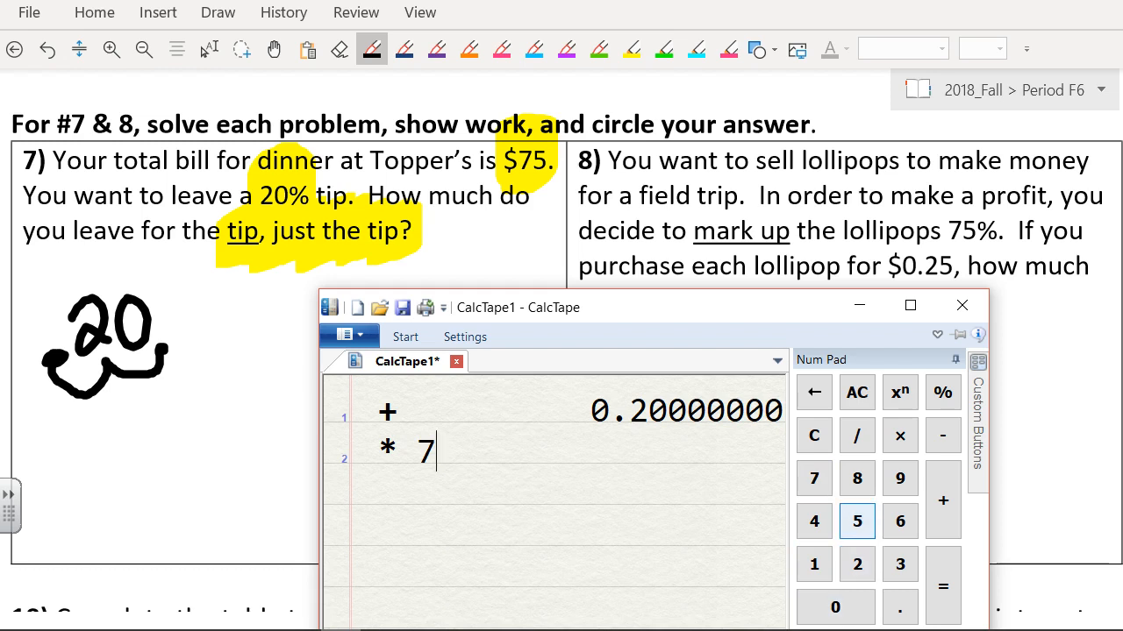
type("5")
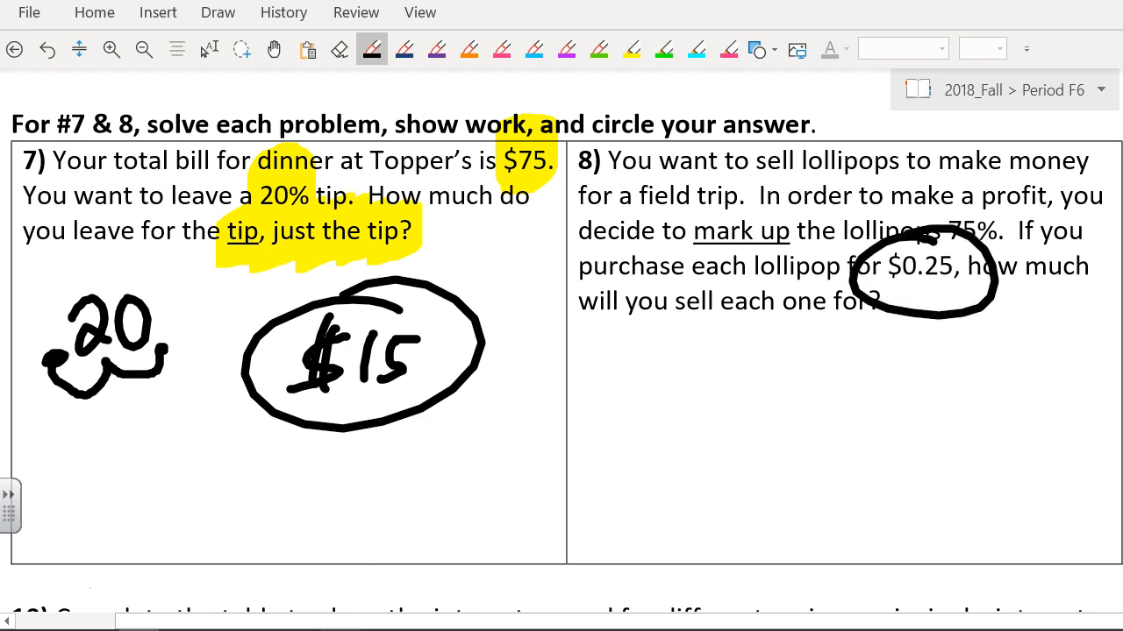
Step: Compute 0.25 × 0.75 = 0.1875 in CalcTape and handwrite .25 under problem 8
left_click_drag(627, 399, 711, 386)
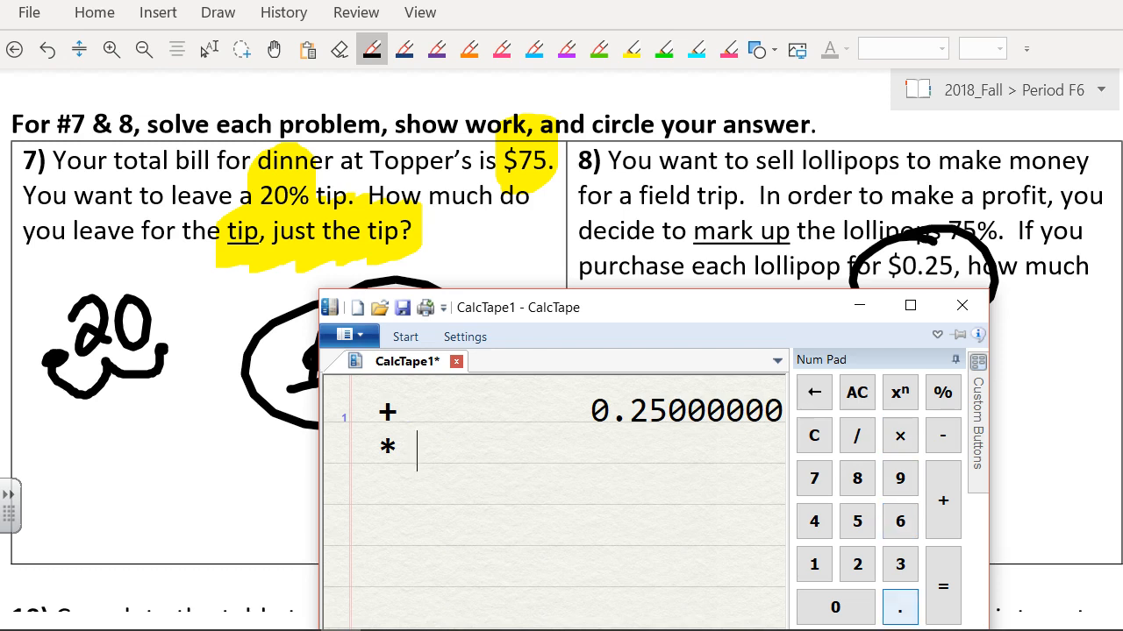
type(".75")
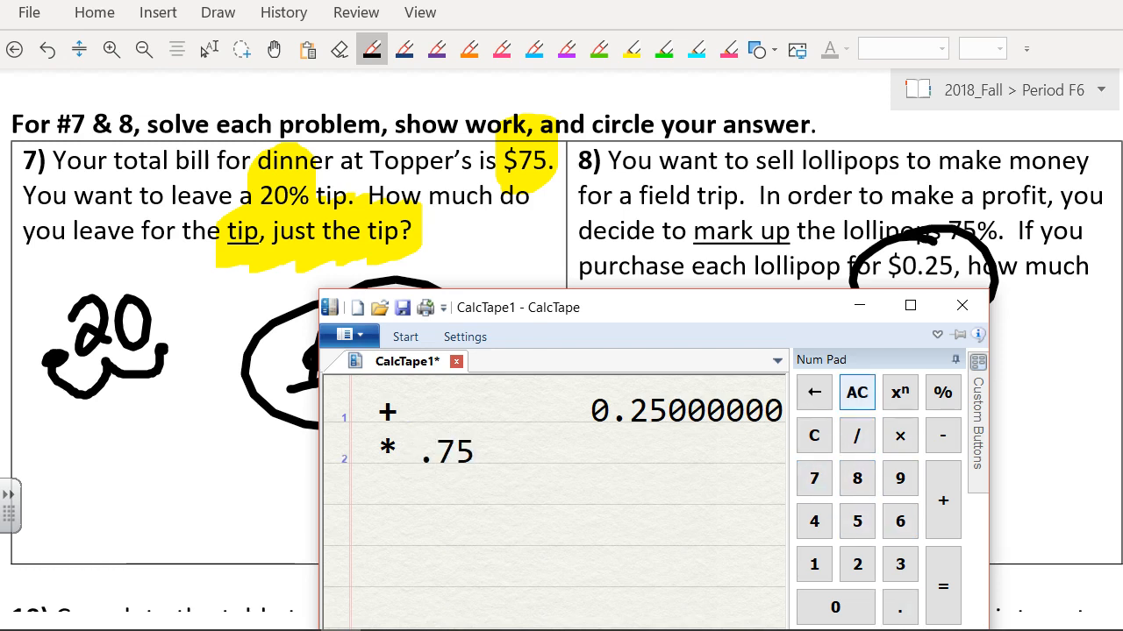
left_click(943, 586)
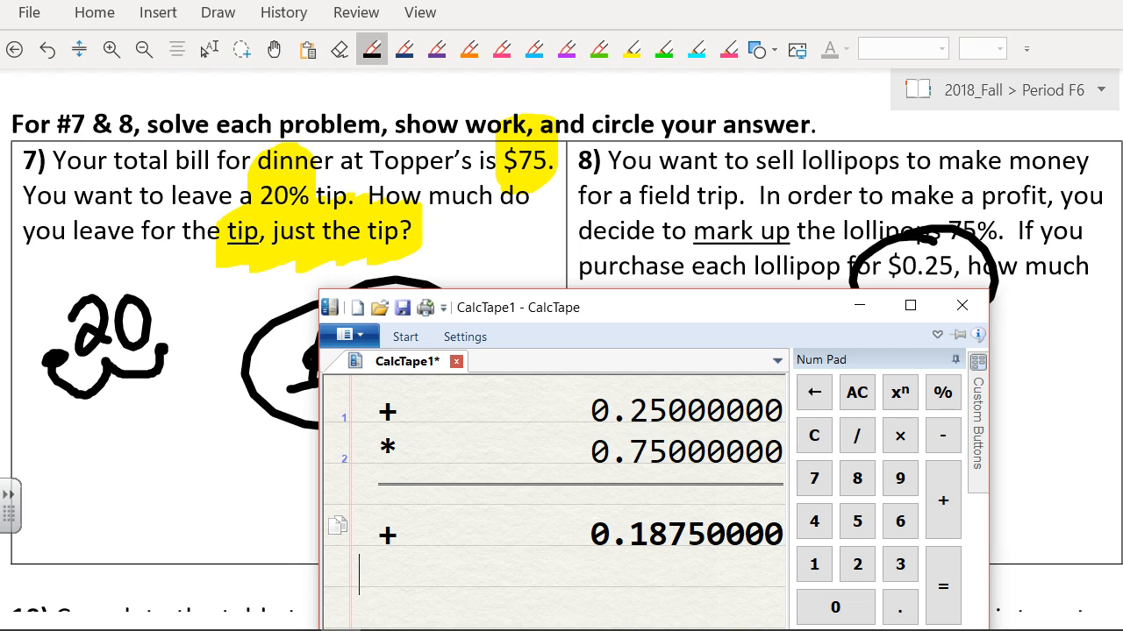
left_click(962, 306)
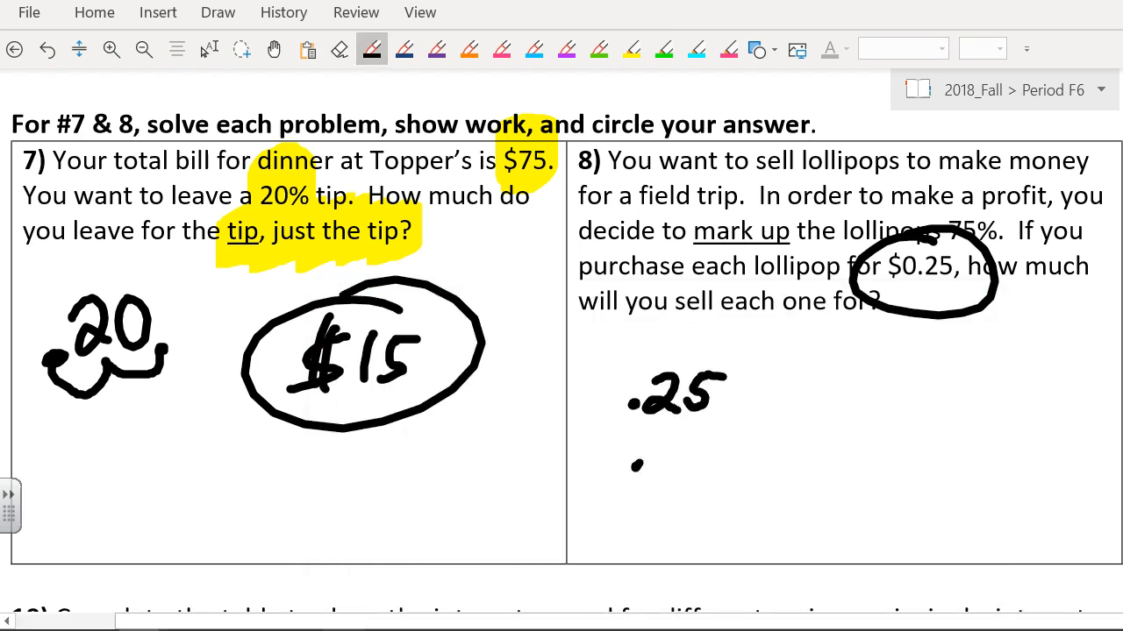
Step: Write .25 + .19 = .54 for problem 8 and highlight .54 in yellow
left_click_drag(632, 474, 710, 456)
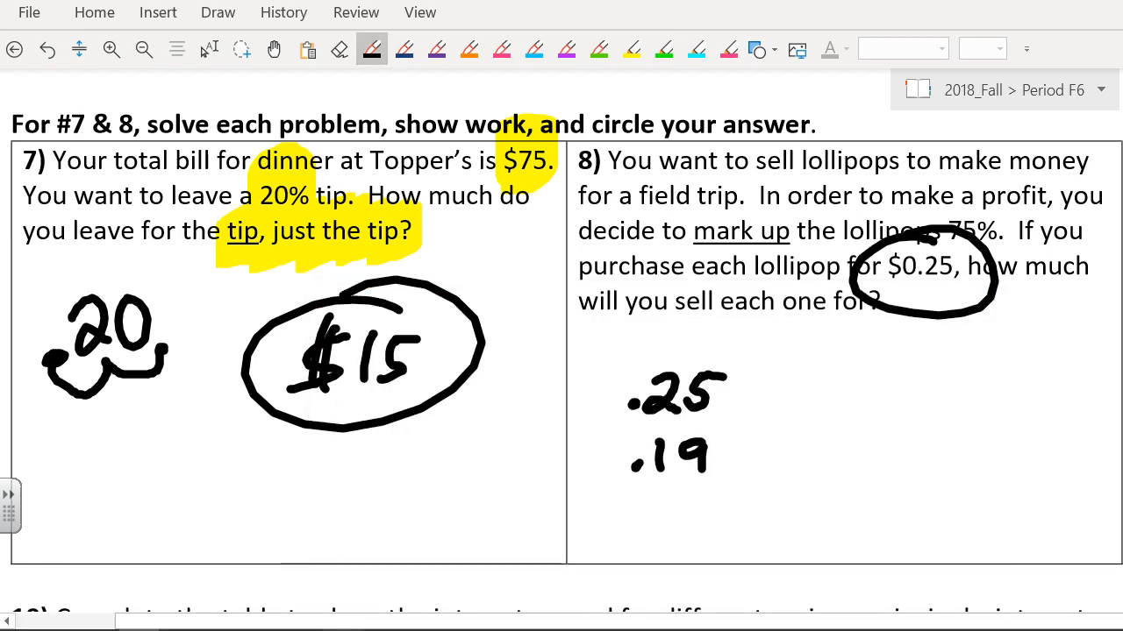
left_click_drag(578, 447, 710, 491)
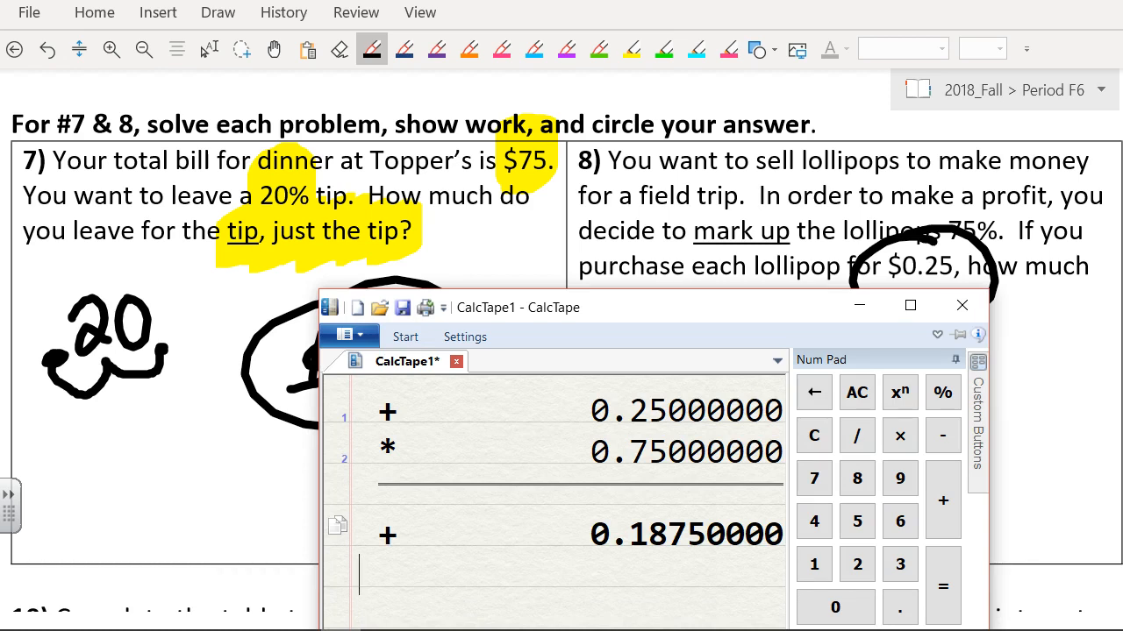
left_click(961, 305)
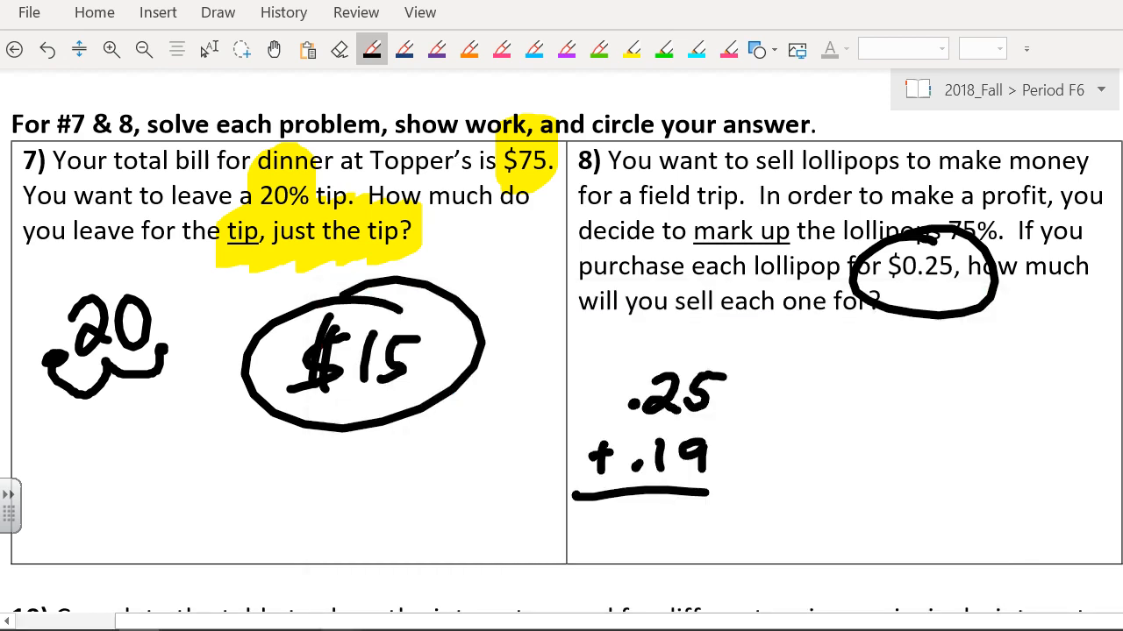
left_click_drag(649, 342, 633, 535)
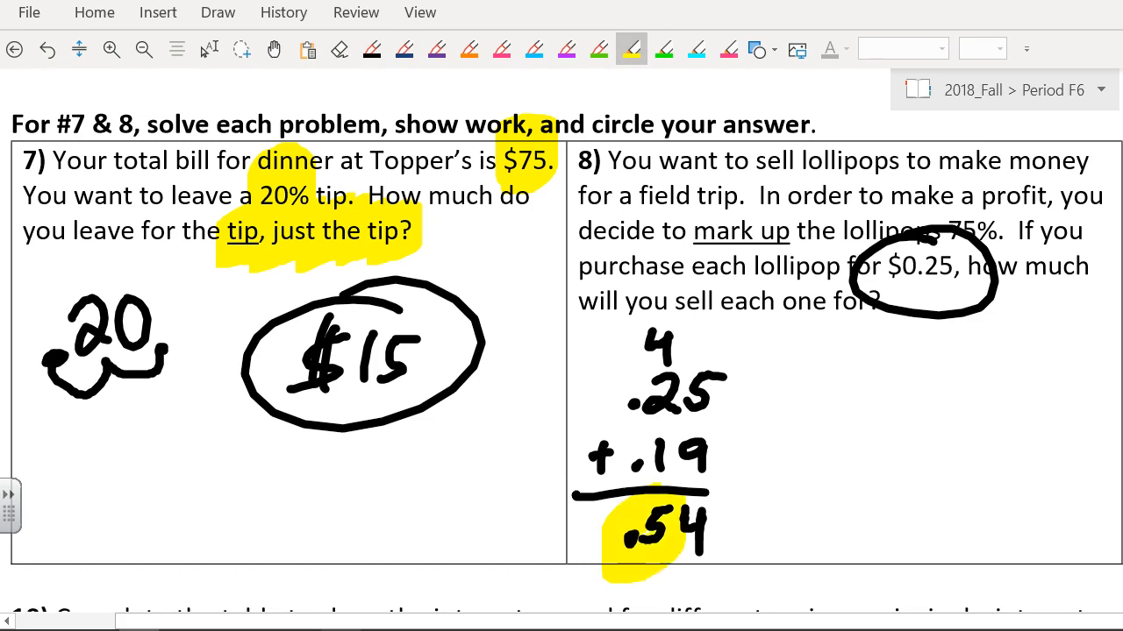
left_click(241, 48)
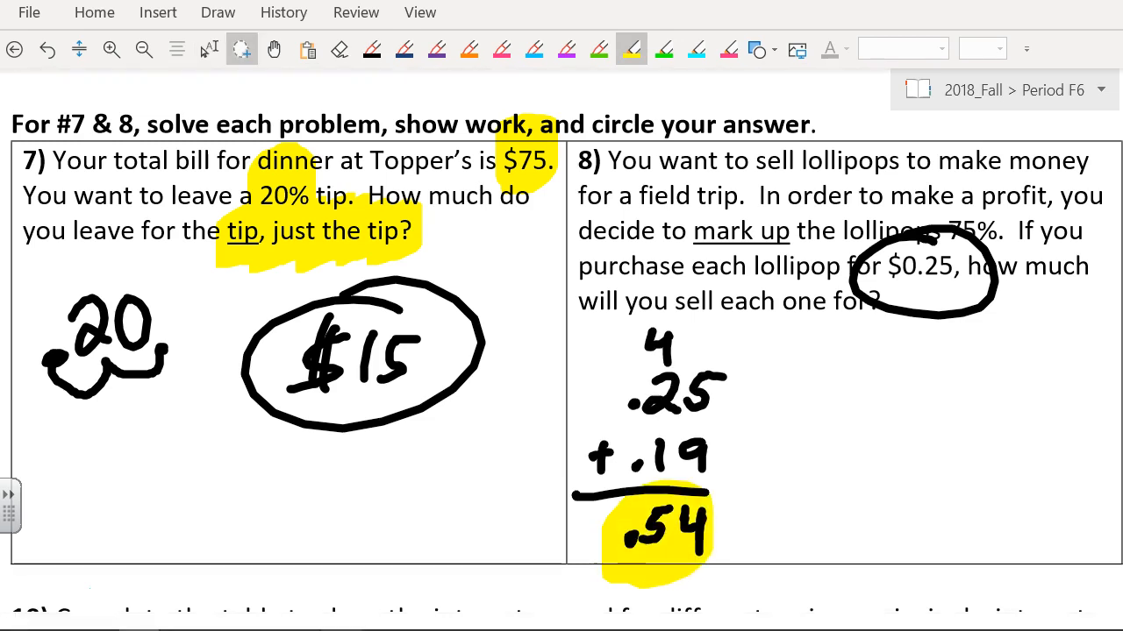
scroll("down", 3)
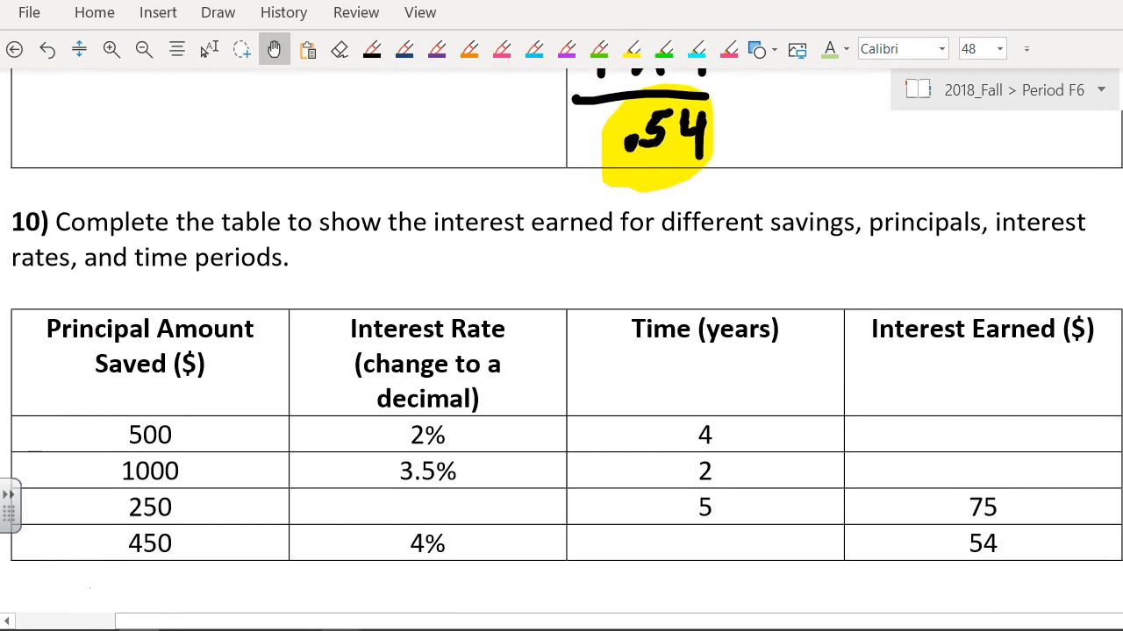
Step: Compute 500 × 0.02 in CalcTape and write 40 as the $500 row's interest earned
left_click(370, 48)
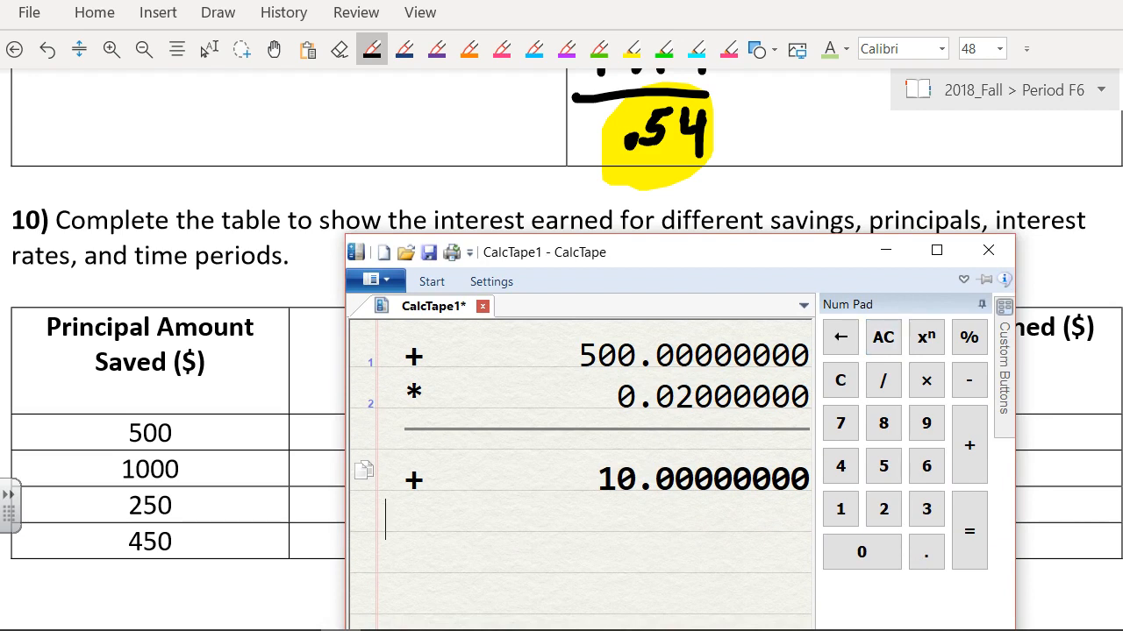
left_click(987, 252)
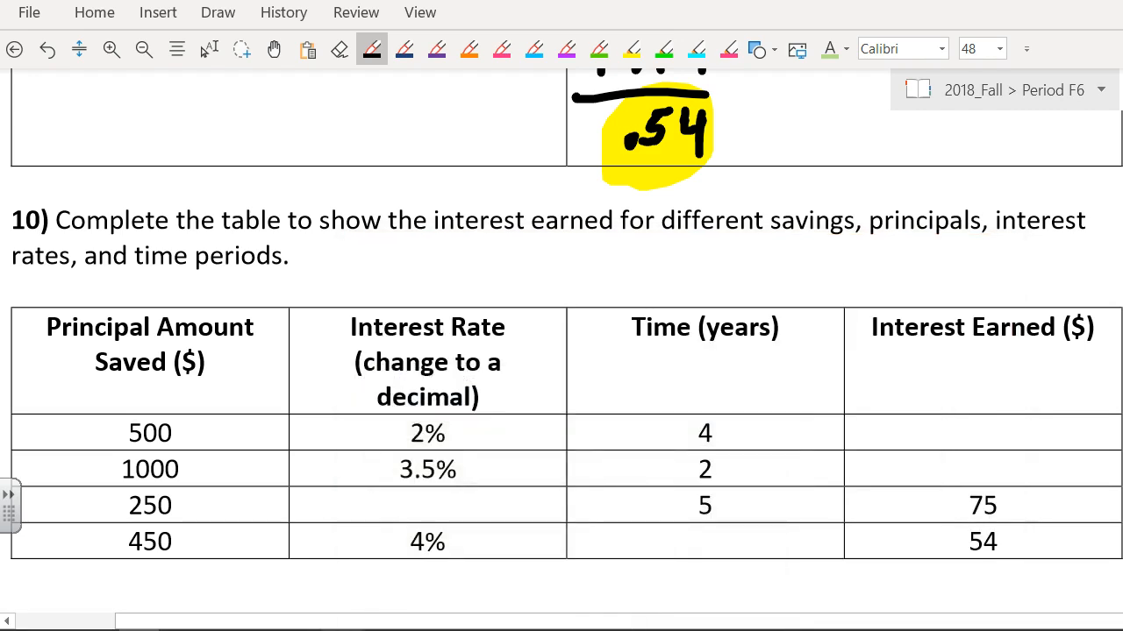
left_click_drag(943, 439, 1013, 429)
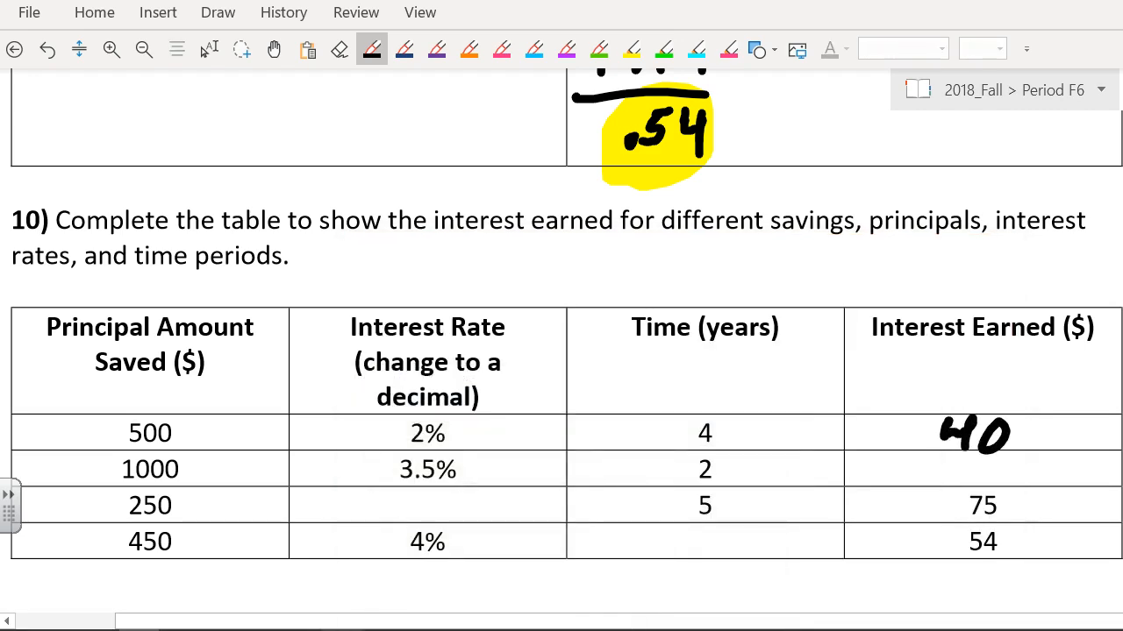